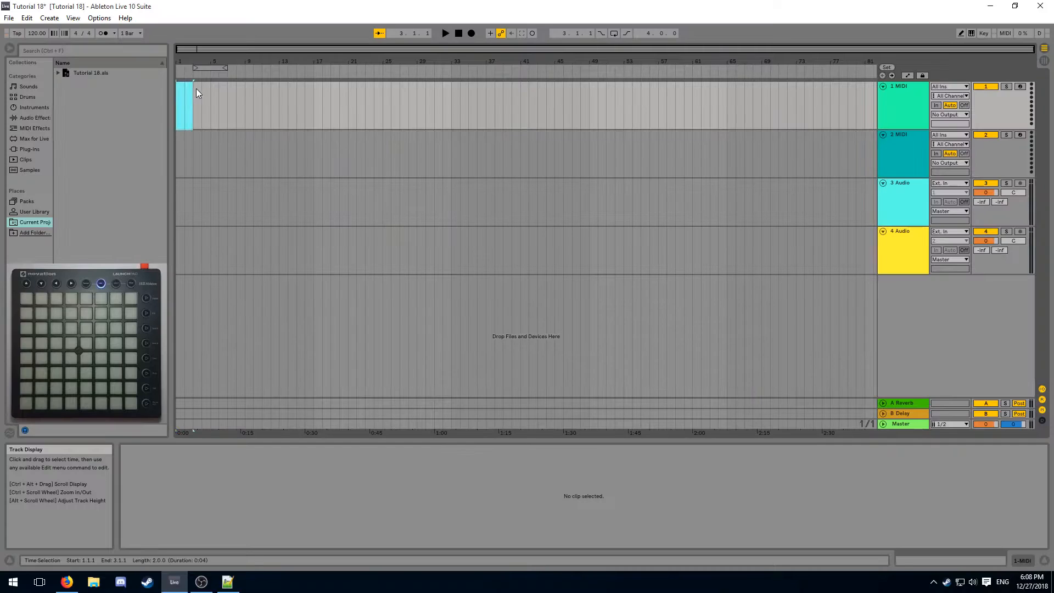
View the light clip's notes in the MIDI Note Editor and return to Arrangement View
double_click(184, 105)
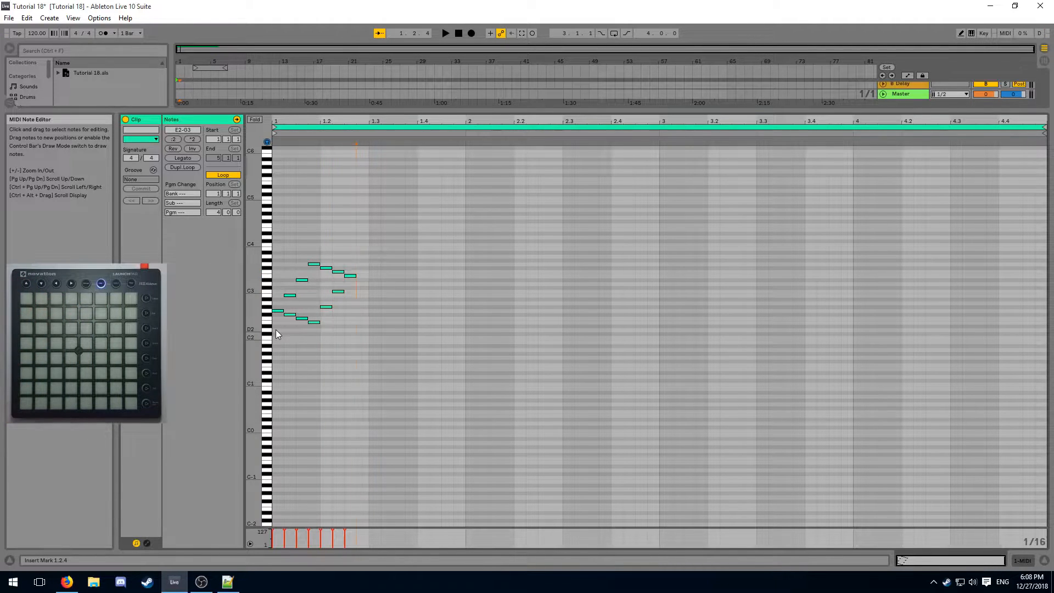
left_click(444, 33)
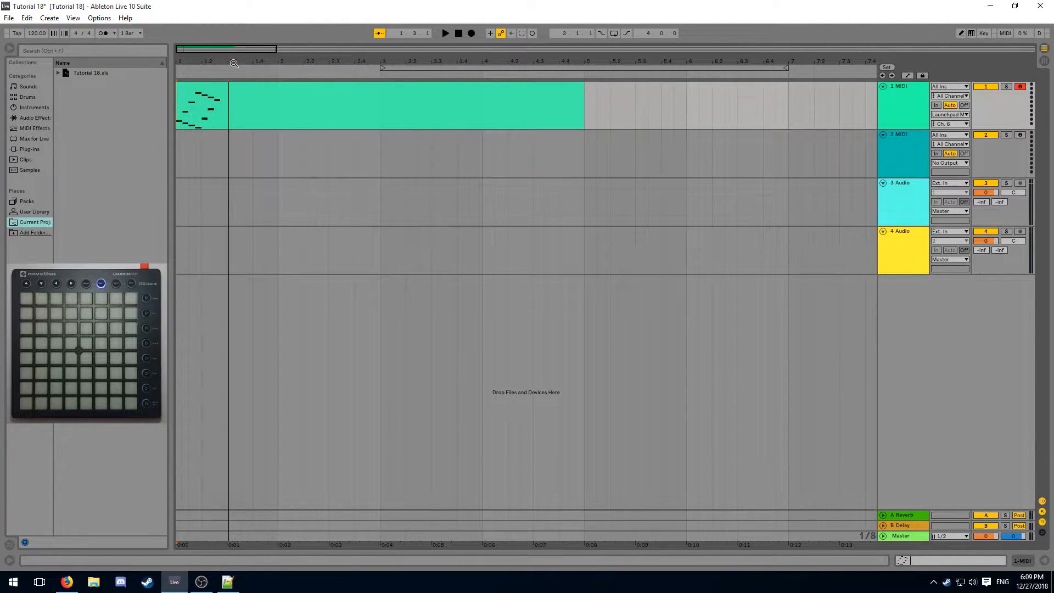
Switch to Firefox and reach the MIDI Extension article's Download the Extension link
left_click(66, 581)
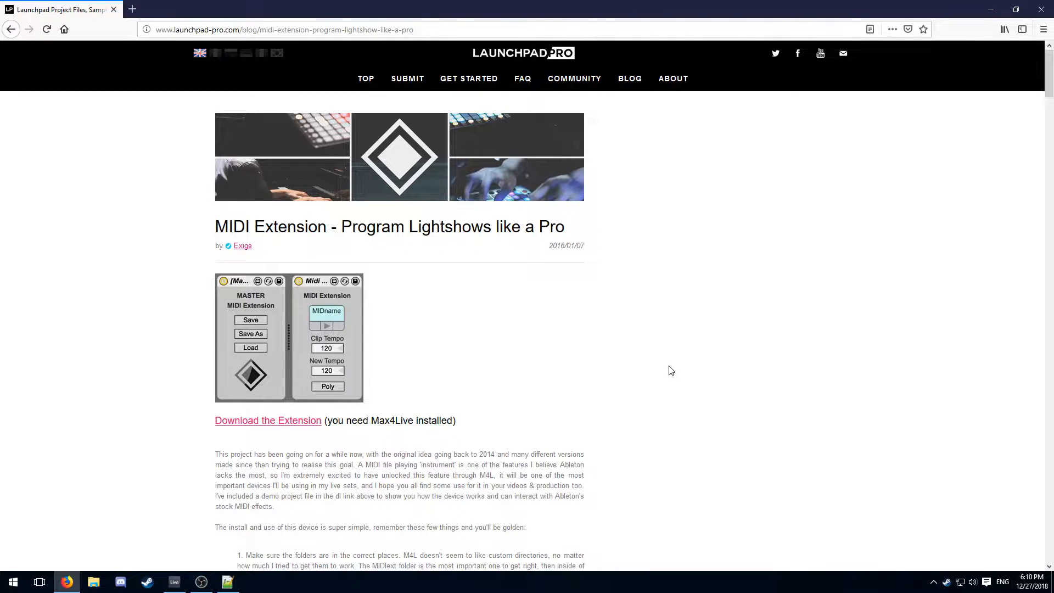
mouse_move(665, 358)
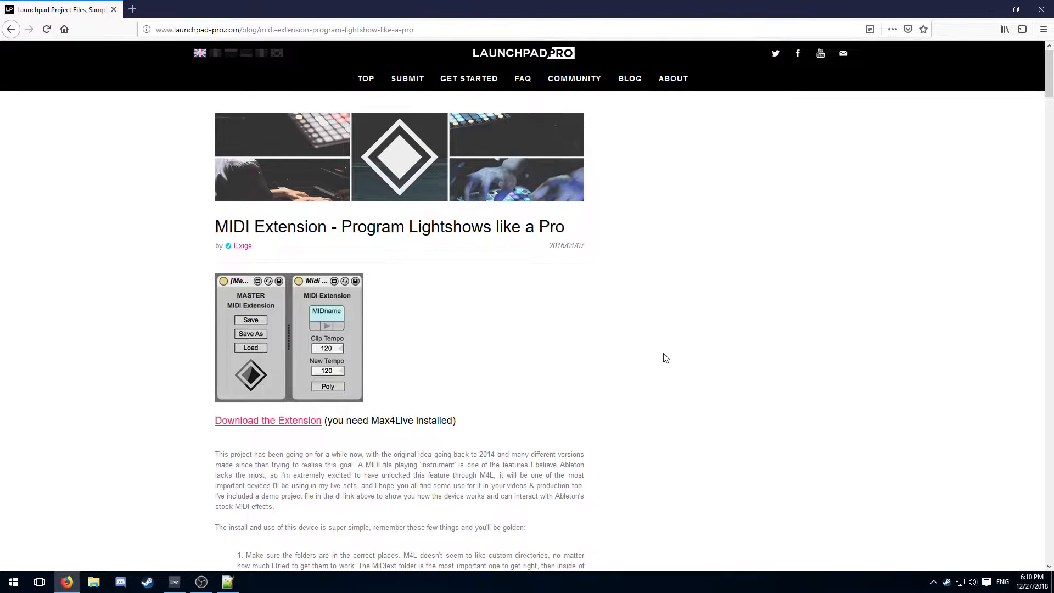
left_click(267, 420)
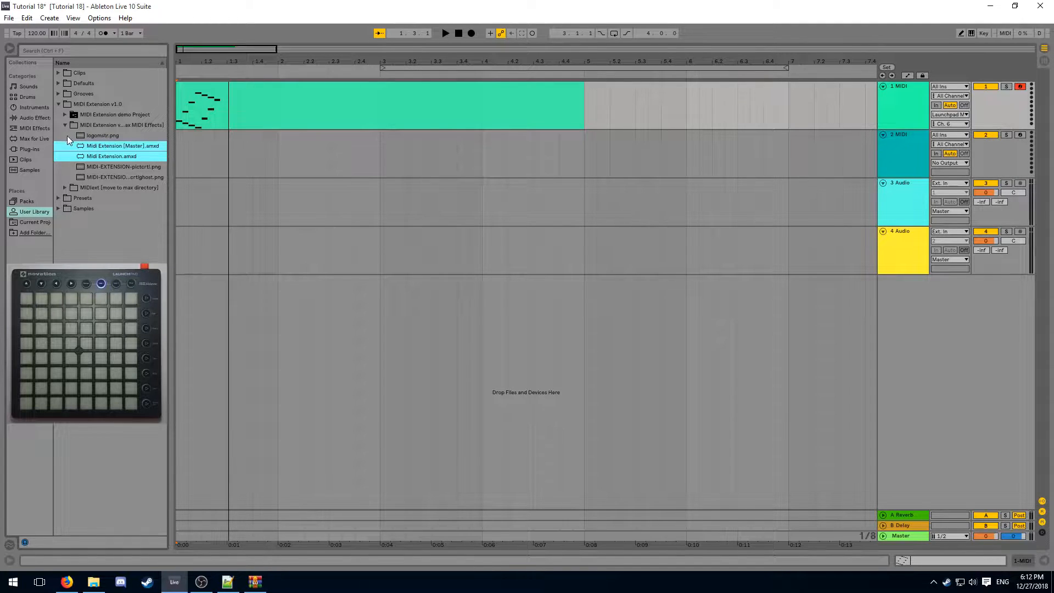
Load Midi Extension [Master].amxd onto track 2, then pick the regular Midi Extension.amxd
left_click(123, 146)
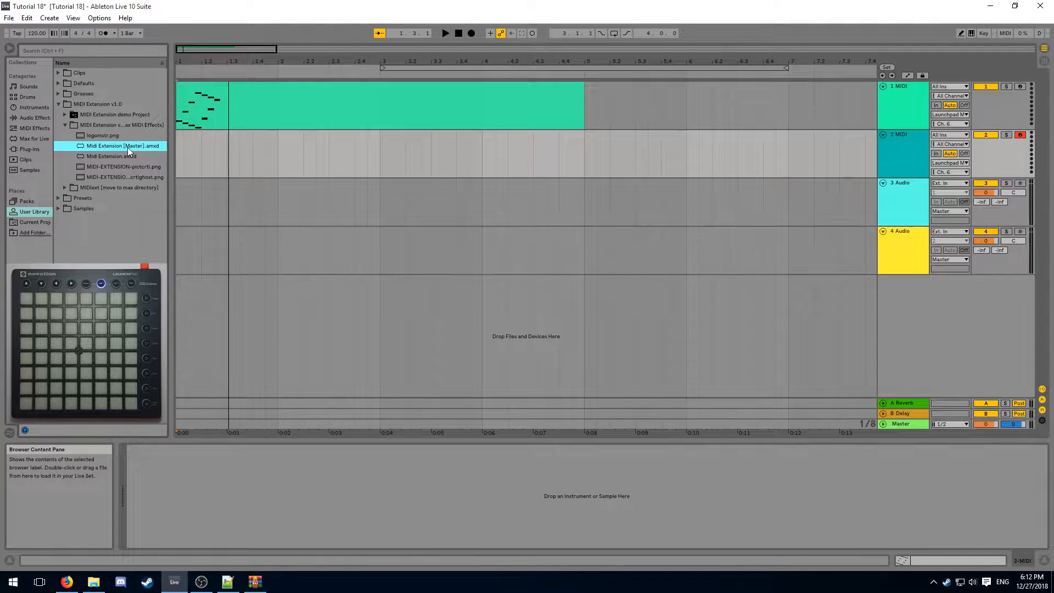
double_click(124, 146)
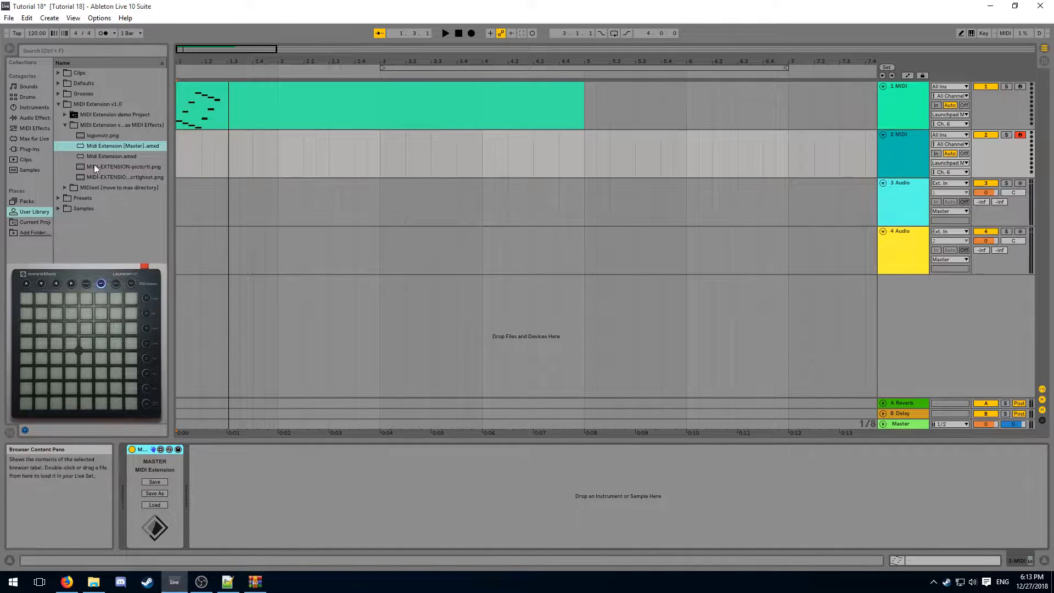
left_click(31, 128)
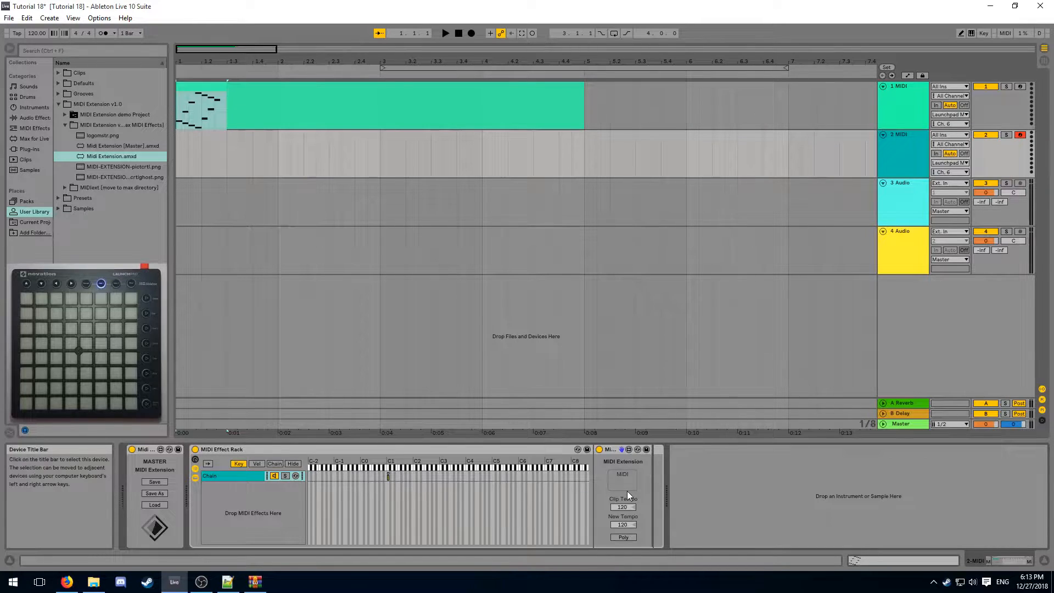
mouse_move(611, 469)
type("C:\\ProgramData")
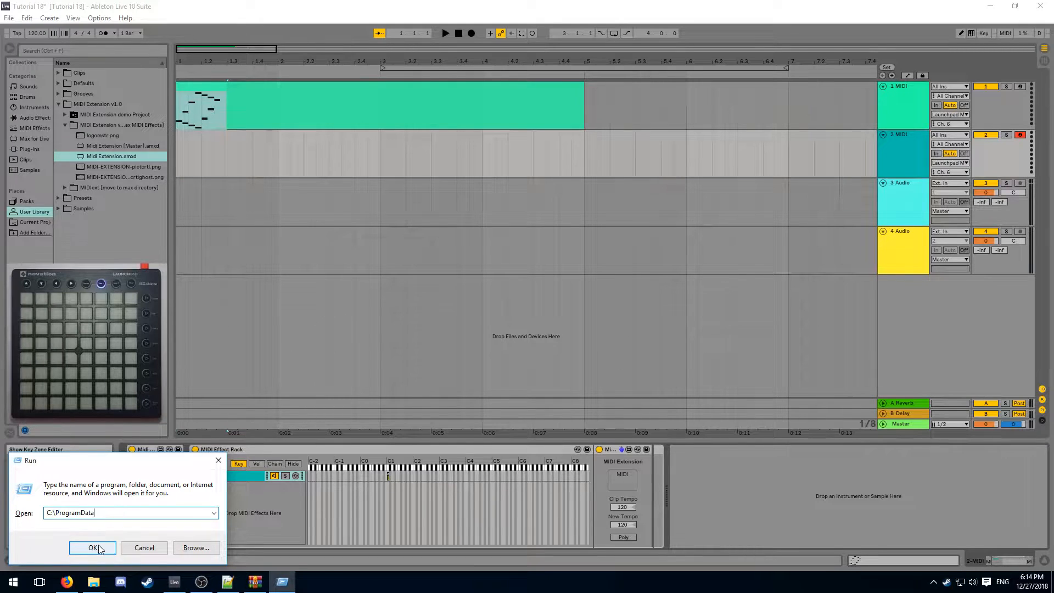
Navigate to ProgramData\Ableton\Live 10 Suite\Resources\Max and create a new folder there
left_click(92, 546)
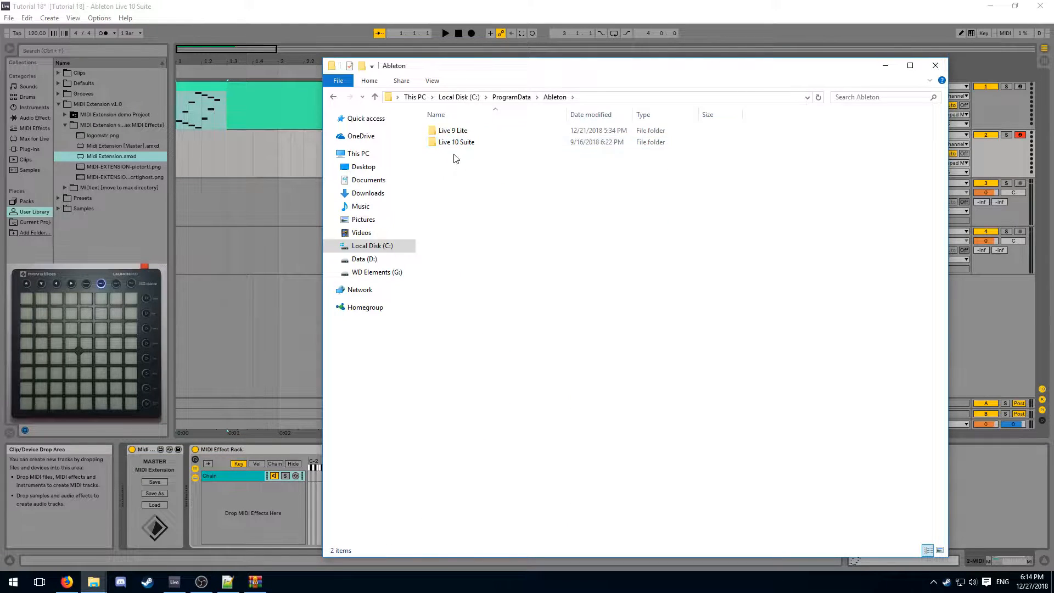
double_click(456, 141)
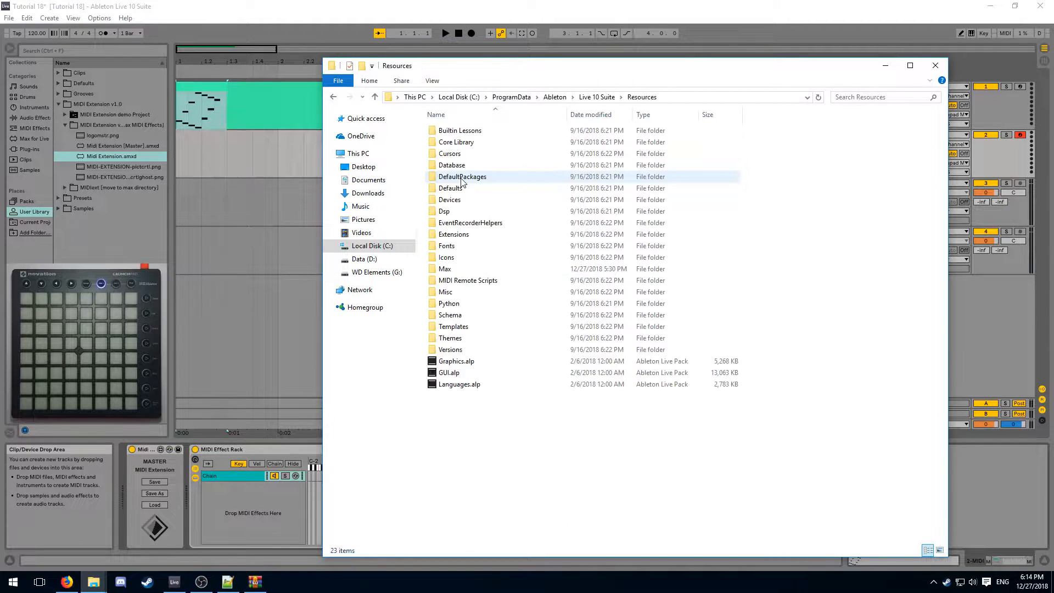
double_click(444, 268)
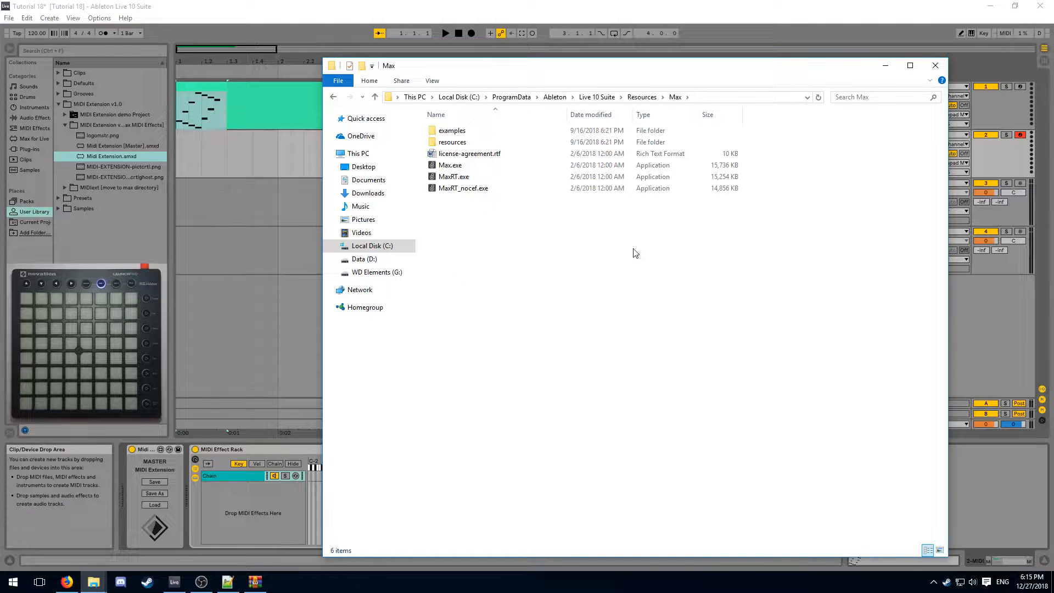
right_click(633, 254)
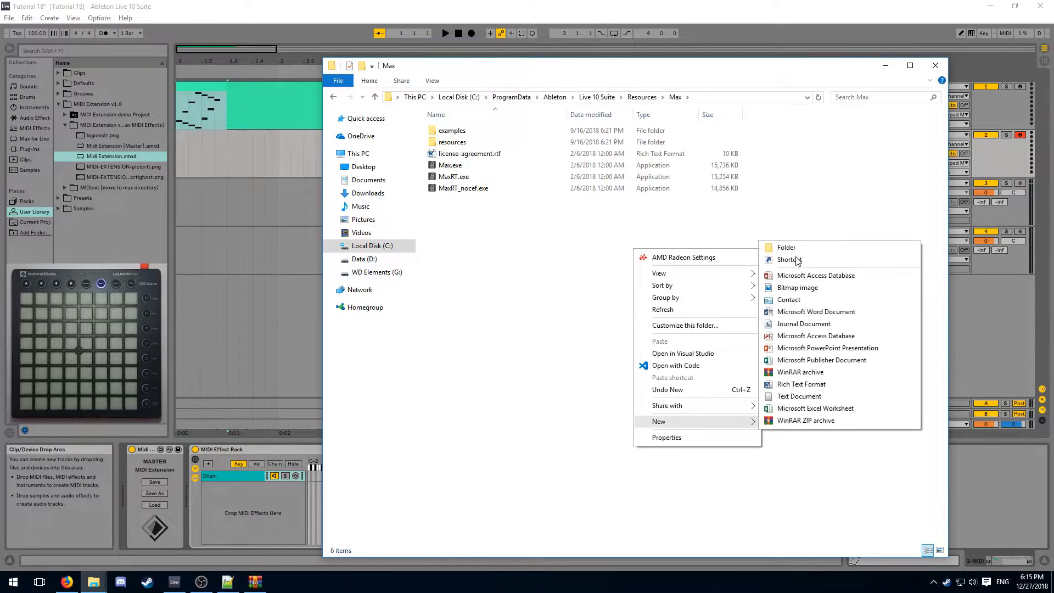
left_click(785, 247)
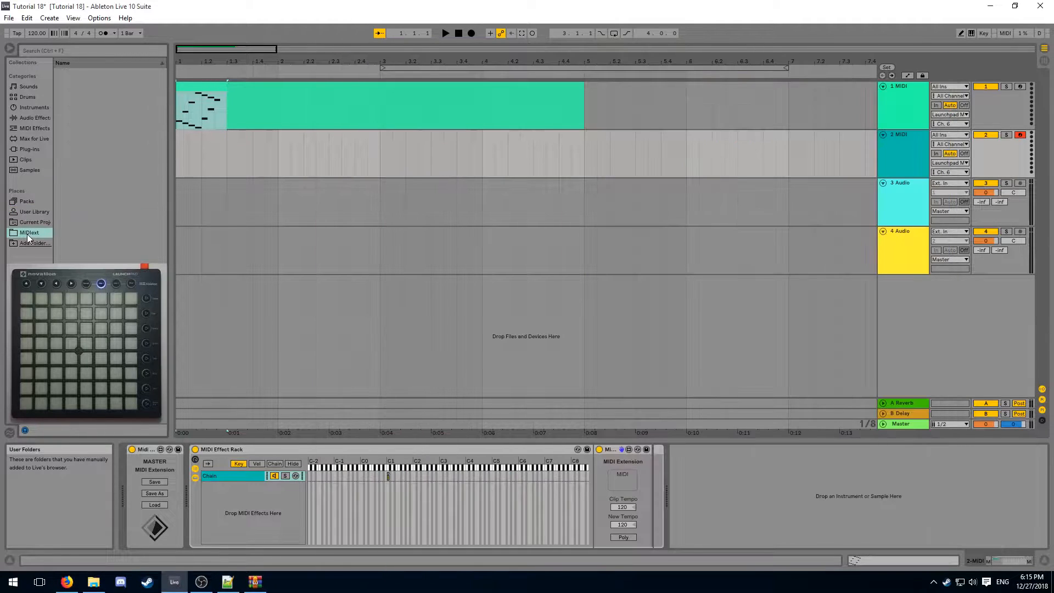
Create a new folder named Tutorial18 inside the MIDItext browser place
right_click(29, 231)
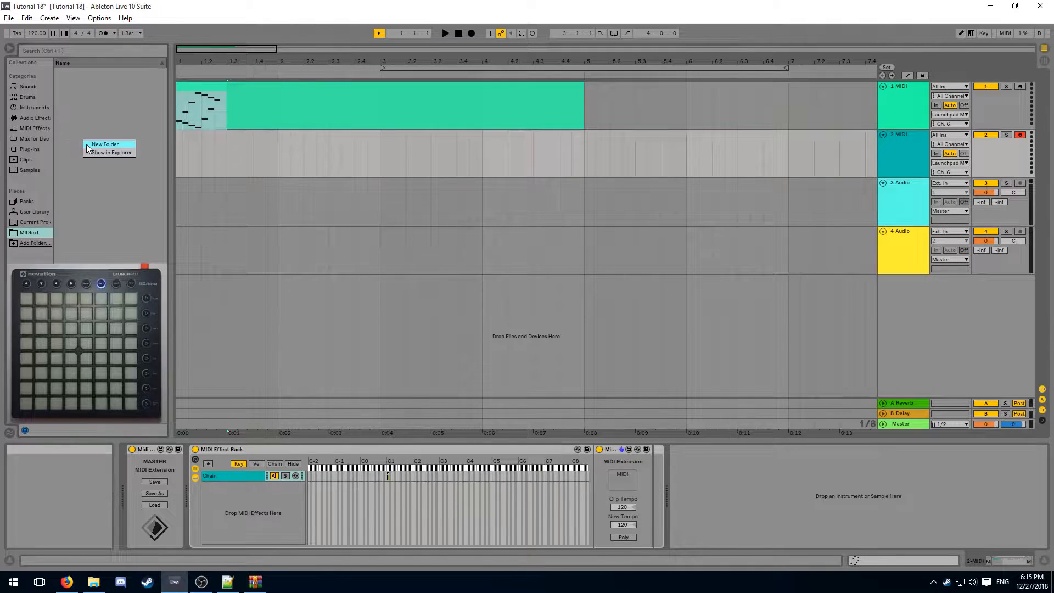
left_click(105, 143)
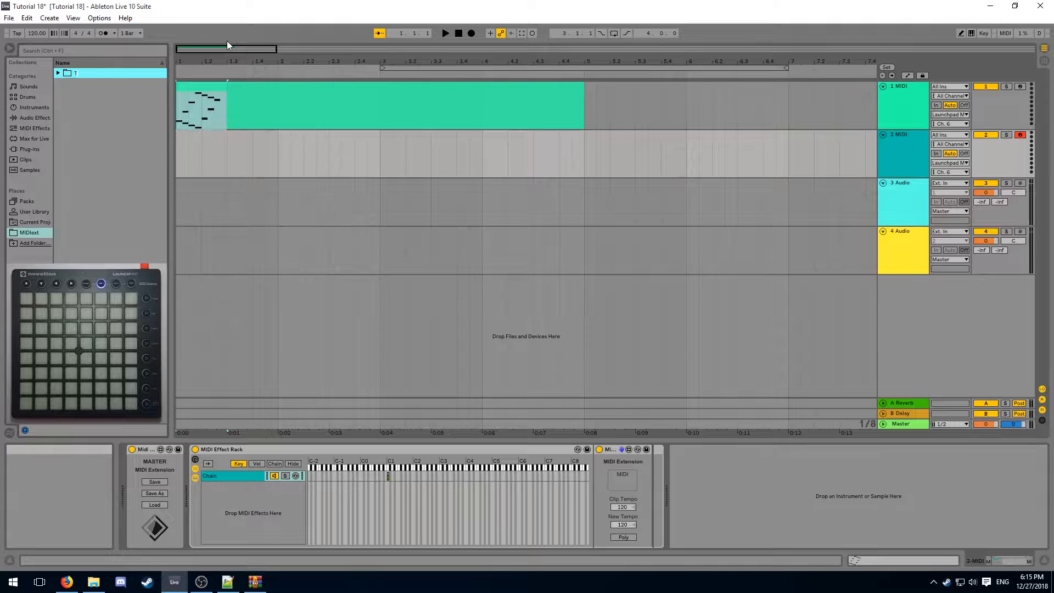
left_click(84, 72)
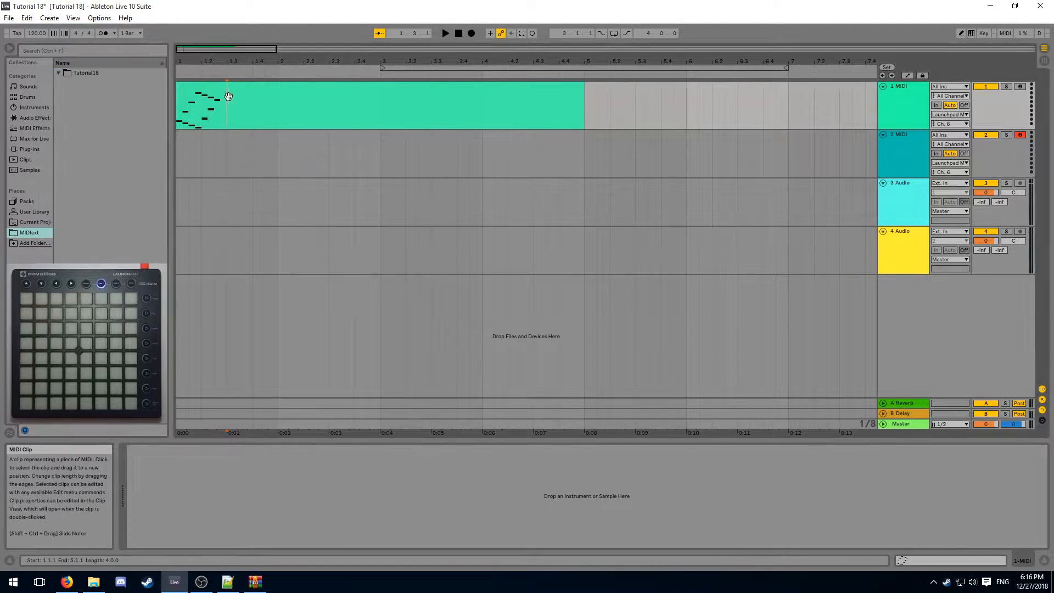
Export the light clip as 1.mid into MIDItext\Tutorial18 and select it in the browser
right_click(228, 96)
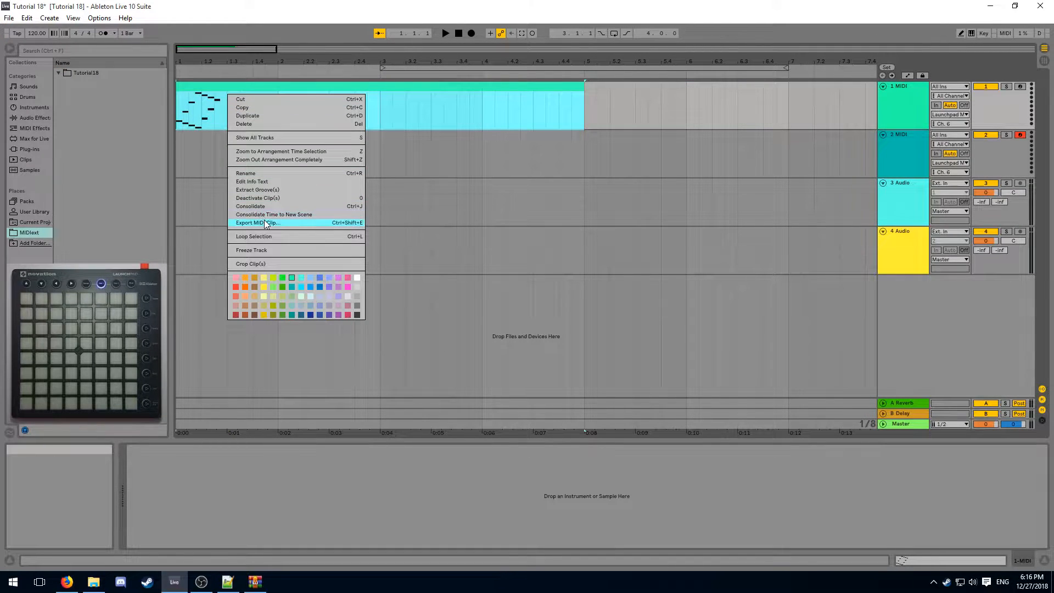
left_click(256, 223)
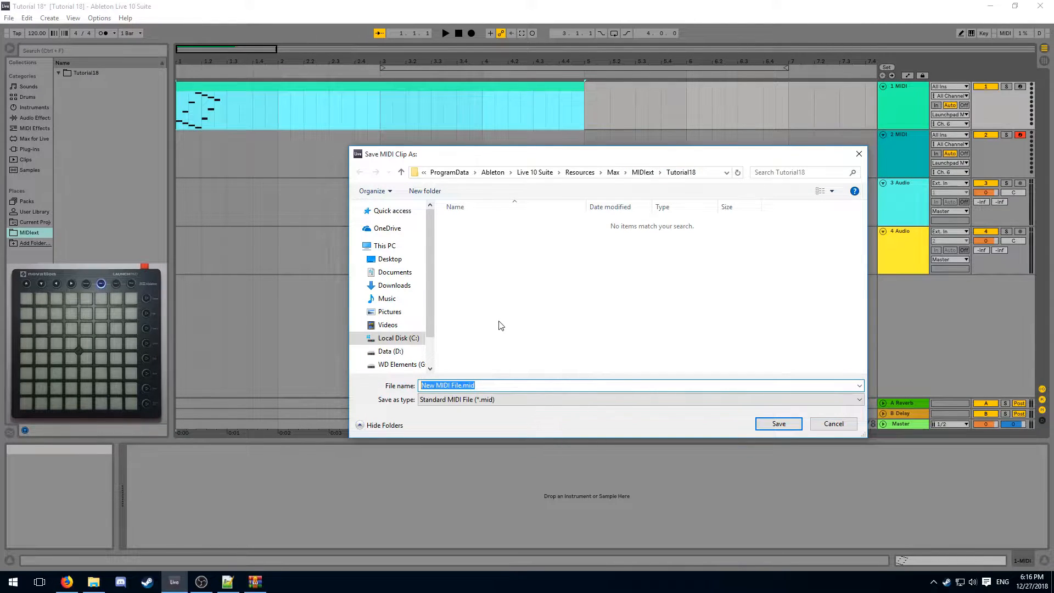
left_click(777, 423)
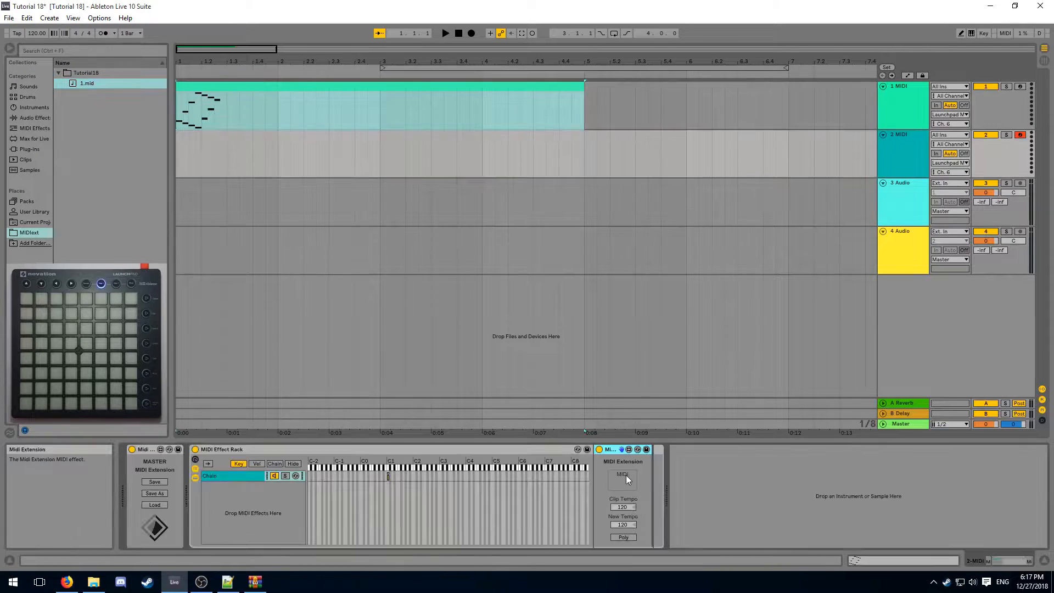
left_click(87, 82)
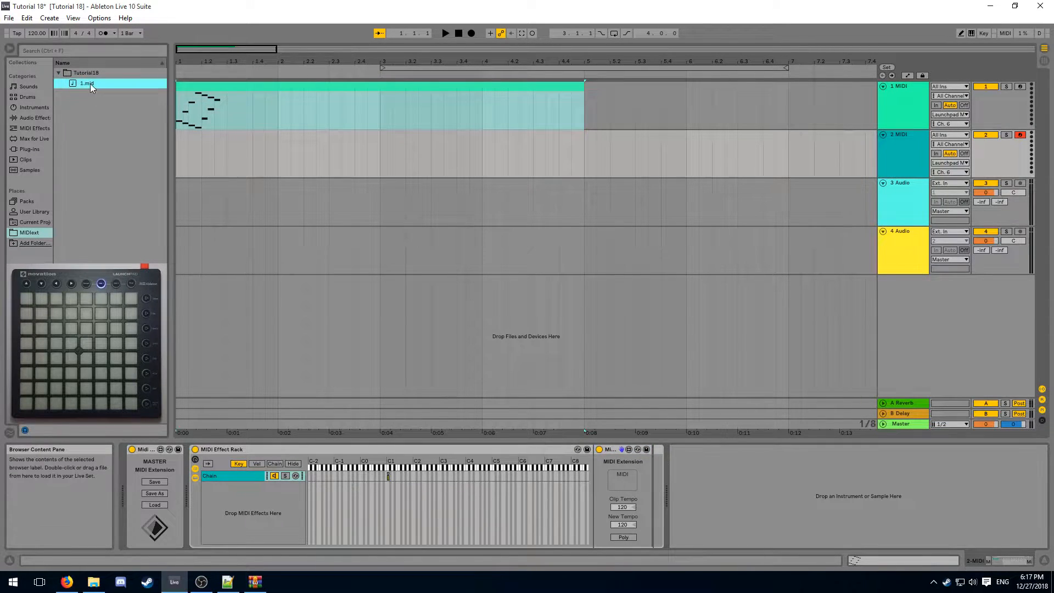
left_click(621, 474)
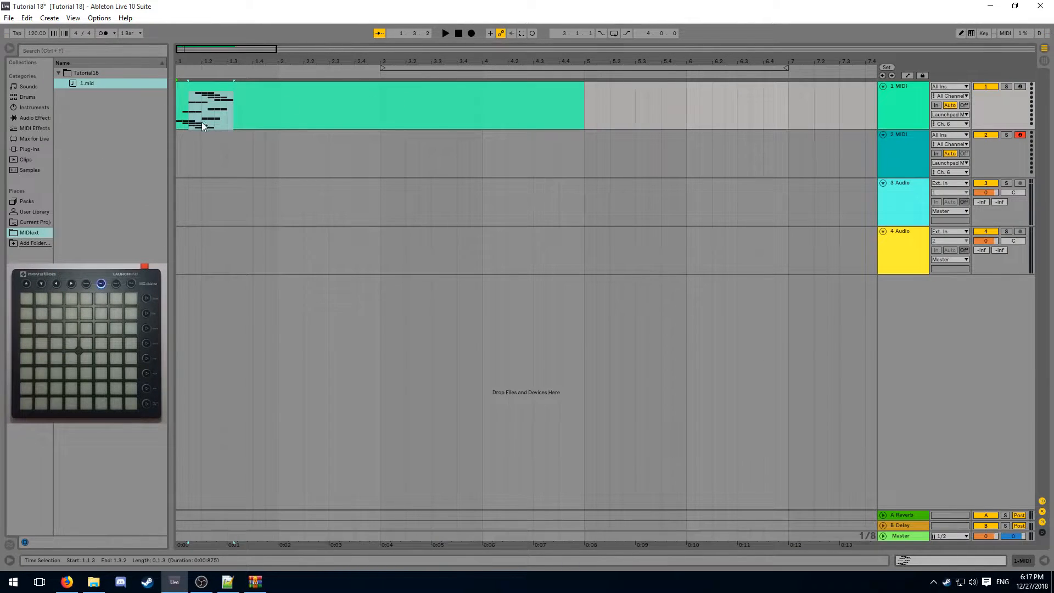
Export the clip again as 2.mid, then stretch its light notes over a longer time
key("ctrl+shift+e")
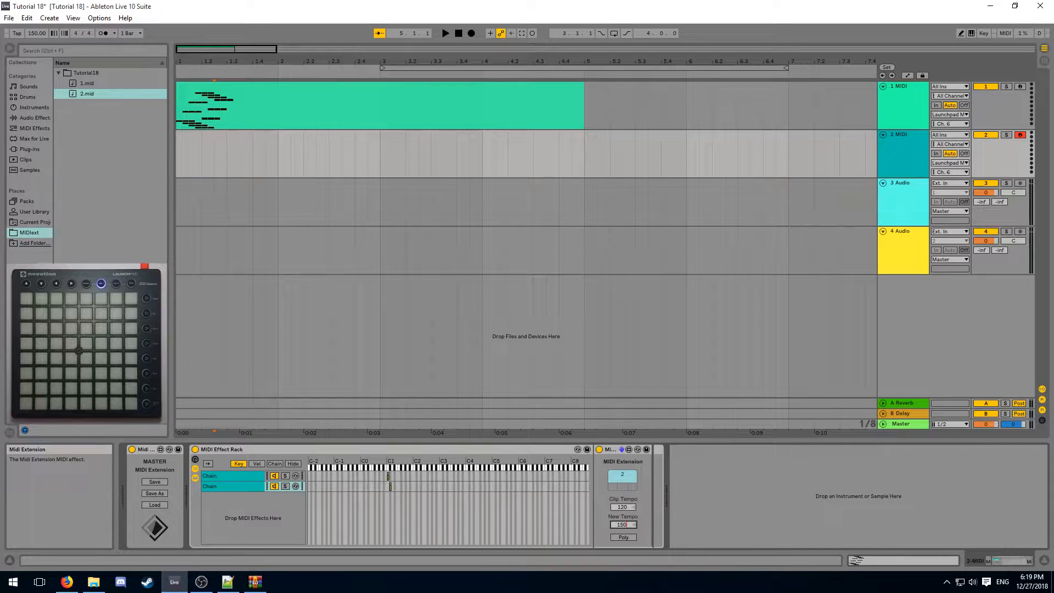
mouse_move(622, 525)
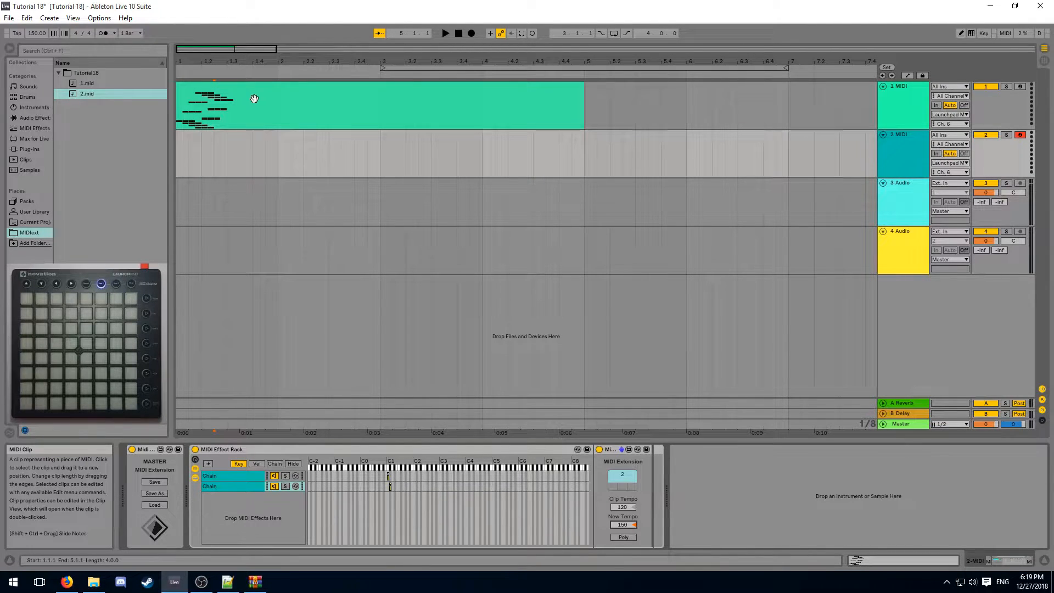
double_click(253, 99)
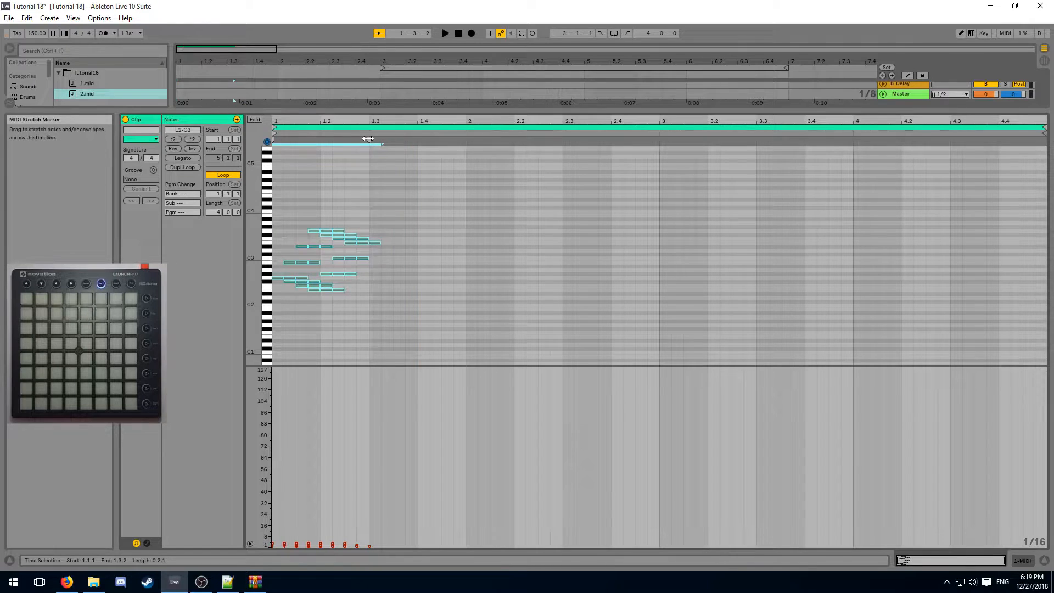
left_click_drag(369, 140, 406, 139)
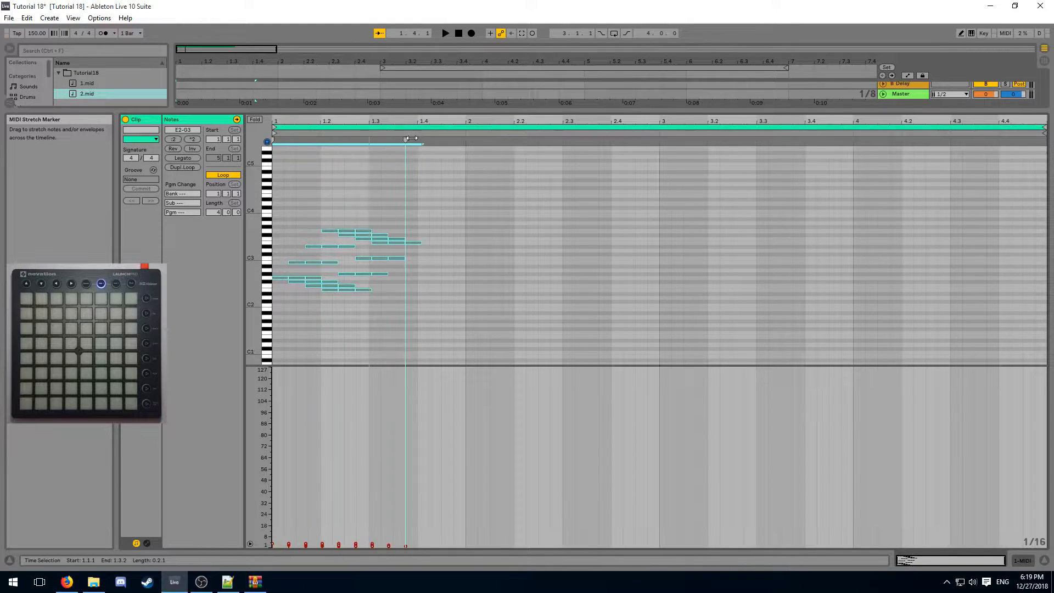
left_click_drag(408, 139, 333, 141)
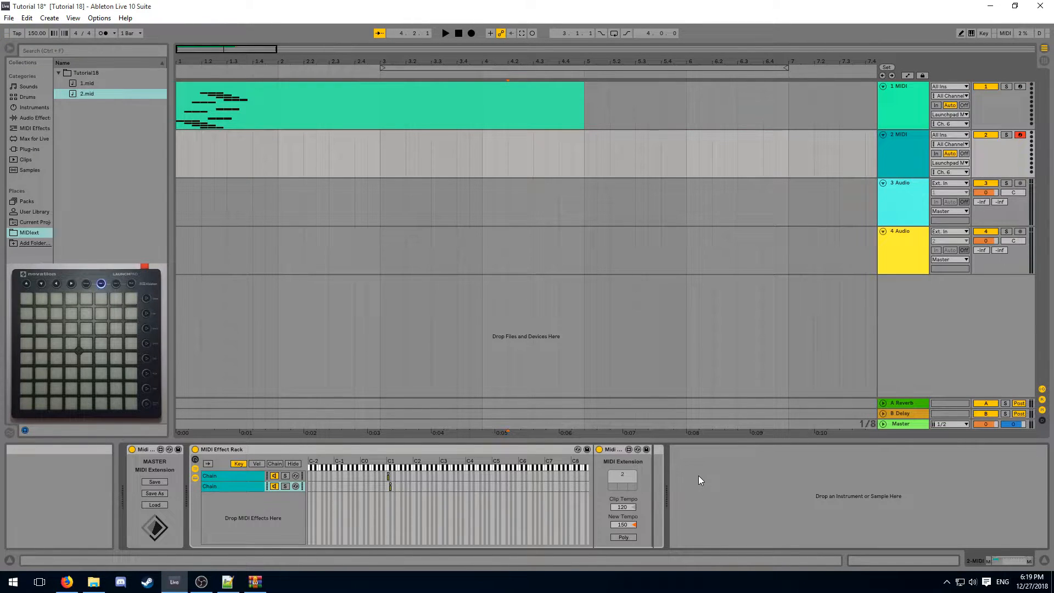
Try Save and Save As on the MIDI Extension settings, then dismiss the save prompt
left_click(9, 17)
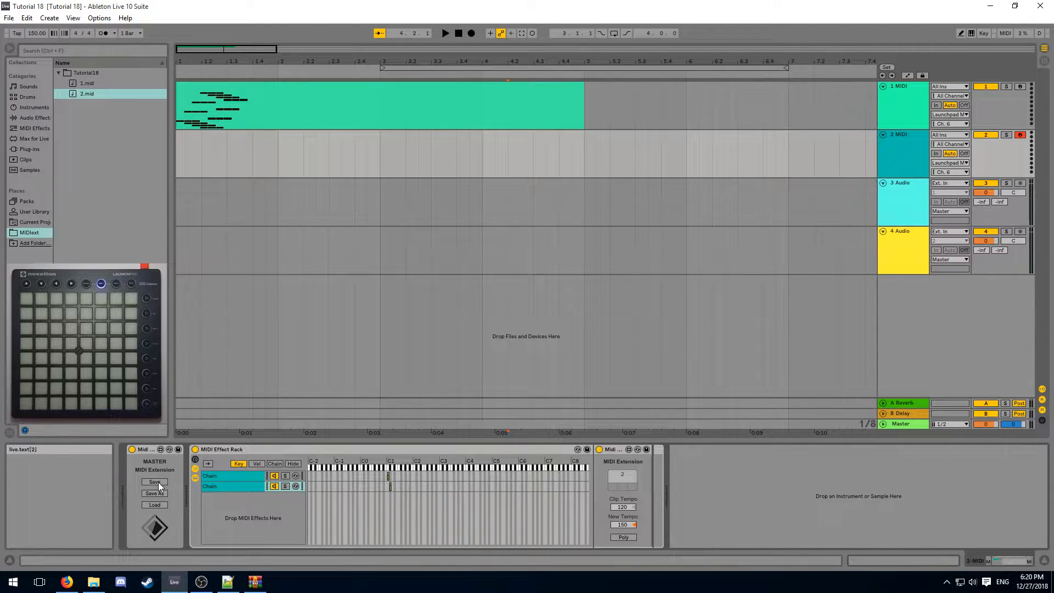
left_click(155, 481)
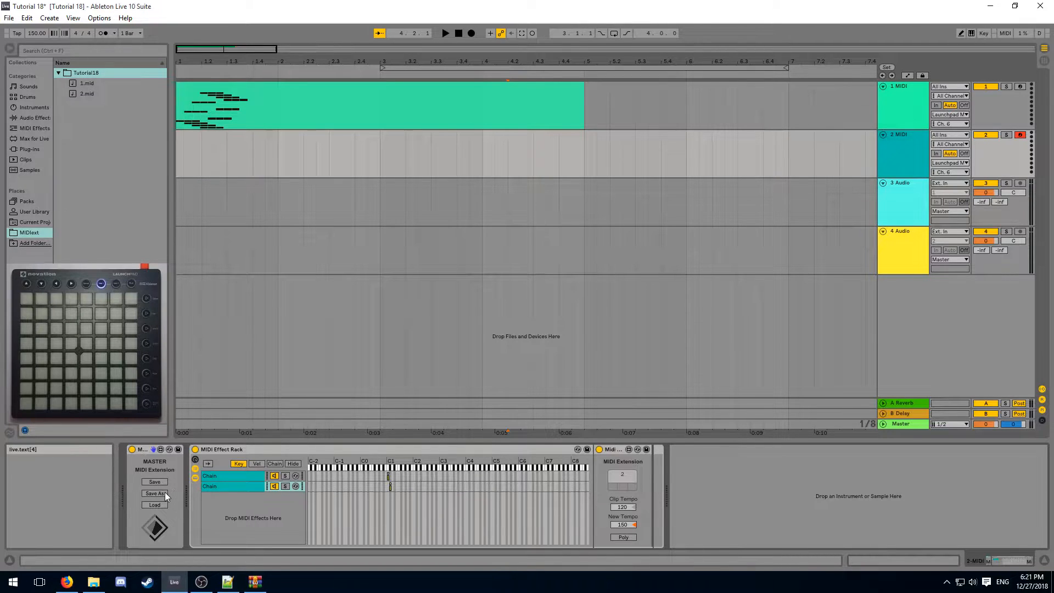
left_click(154, 492)
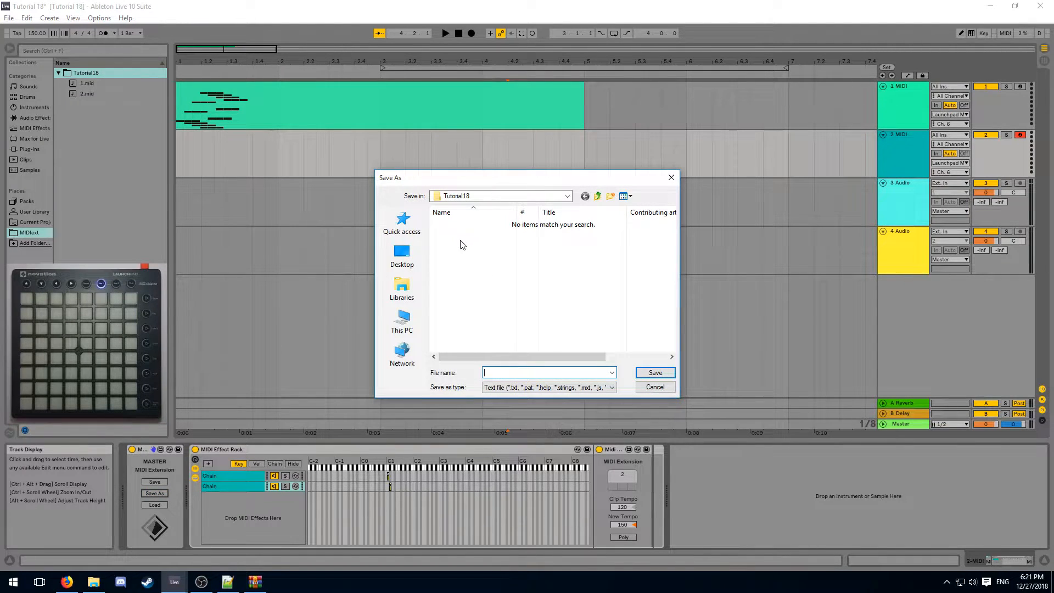
type("_sav")
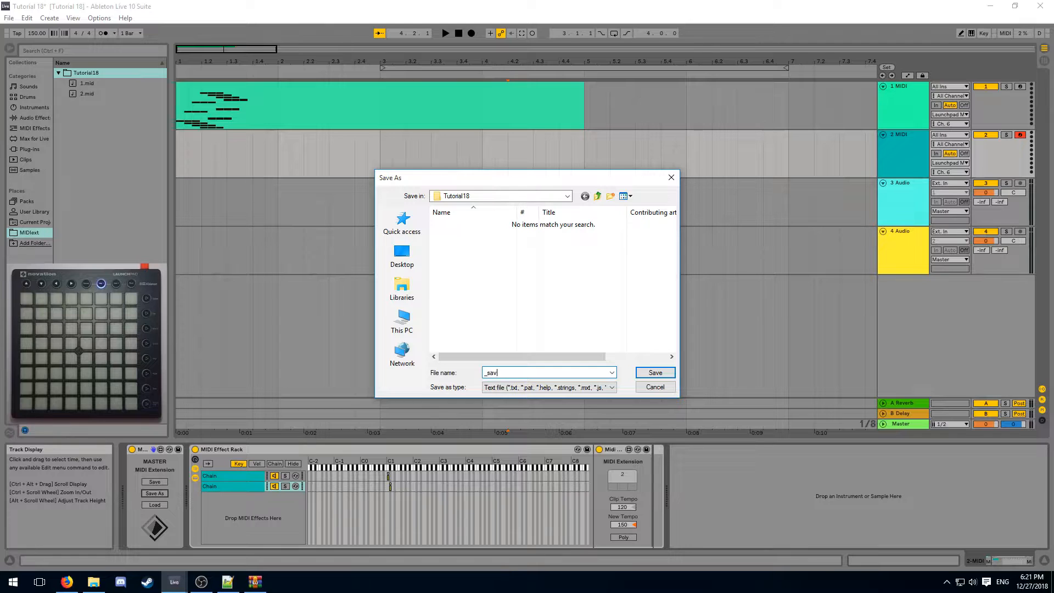
left_click(653, 386)
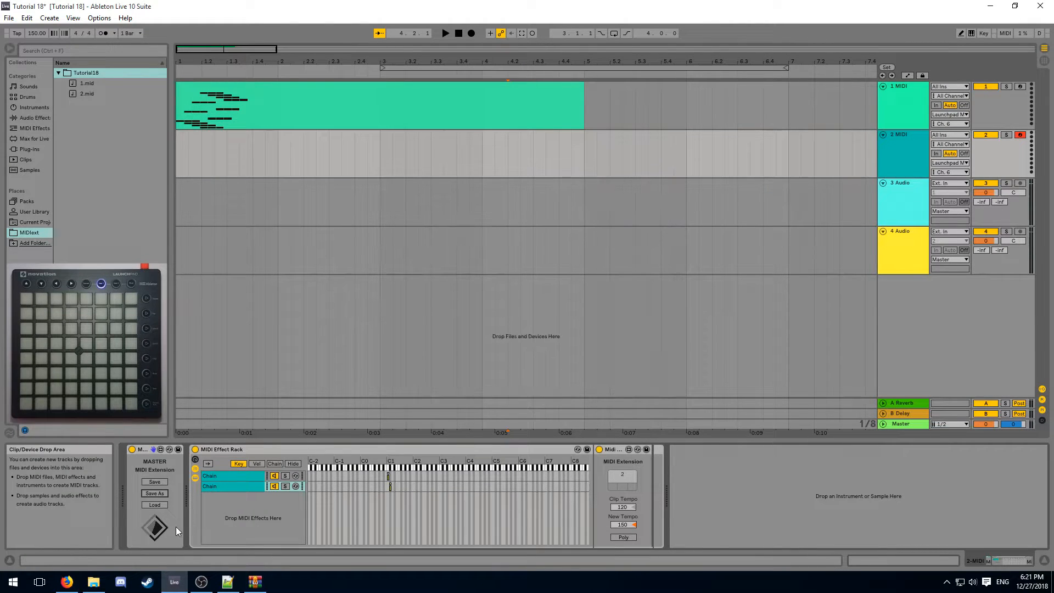
Play the light clip on the Launchpad and stop it
left_click(232, 485)
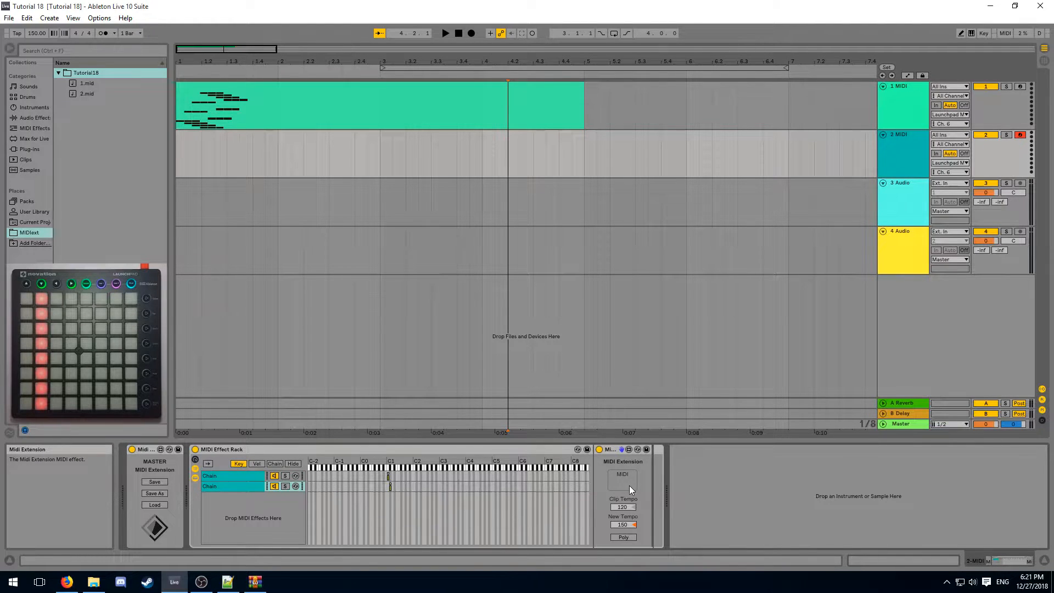
left_click(154, 505)
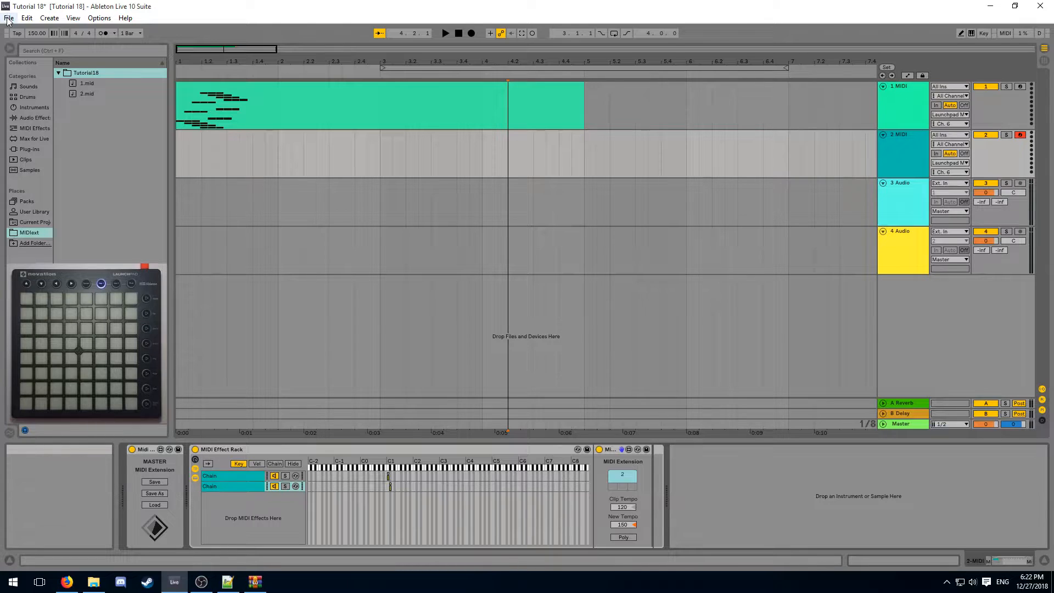
left_click(8, 17)
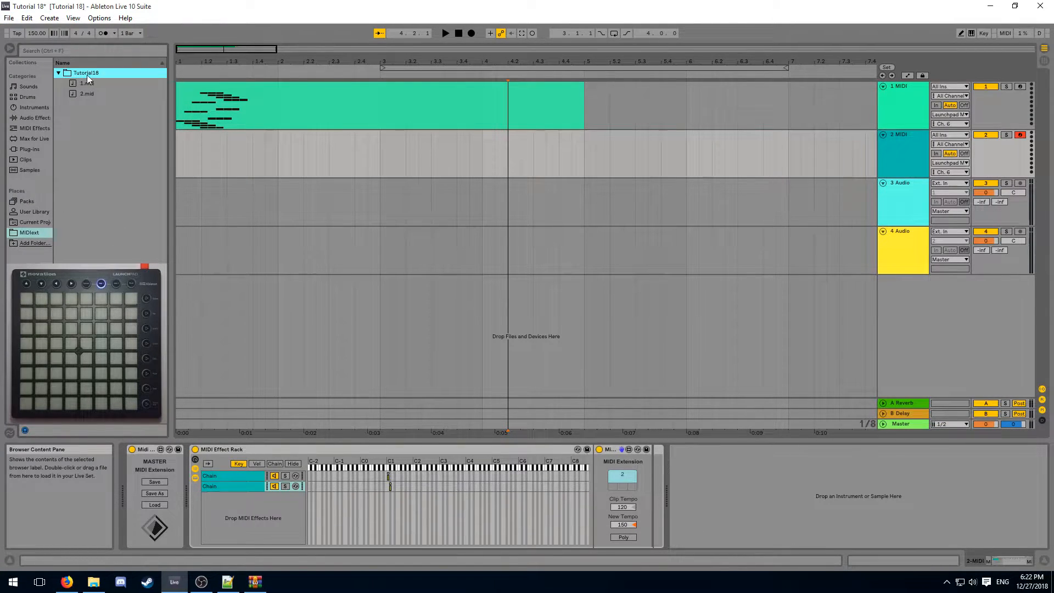
Select Tutorial18 and the MIDI Extension device, then browse to MIDI Extension v1.0 in User Library
left_click(621, 449)
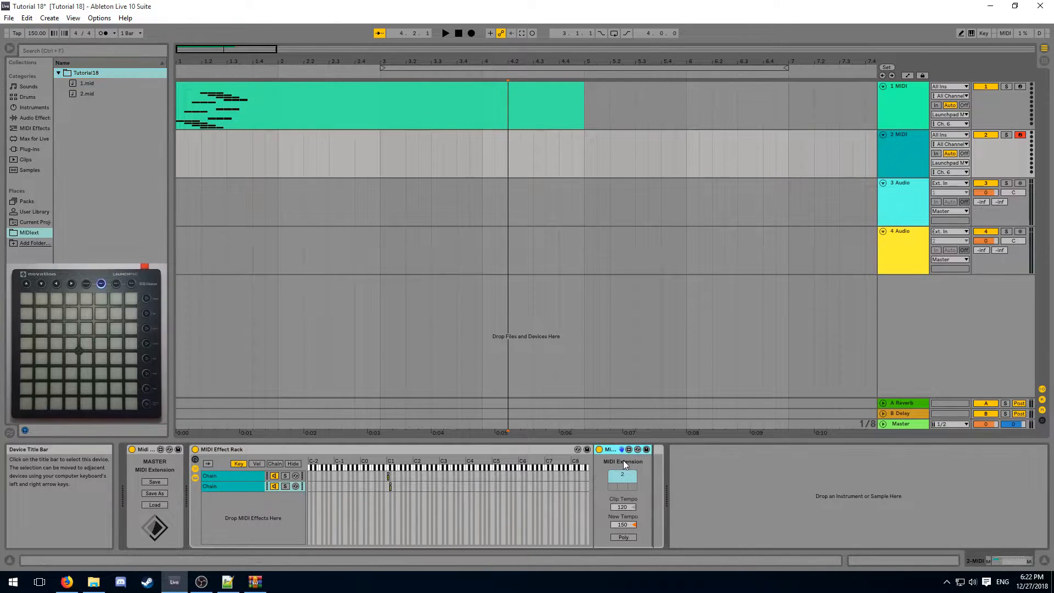
left_click(34, 210)
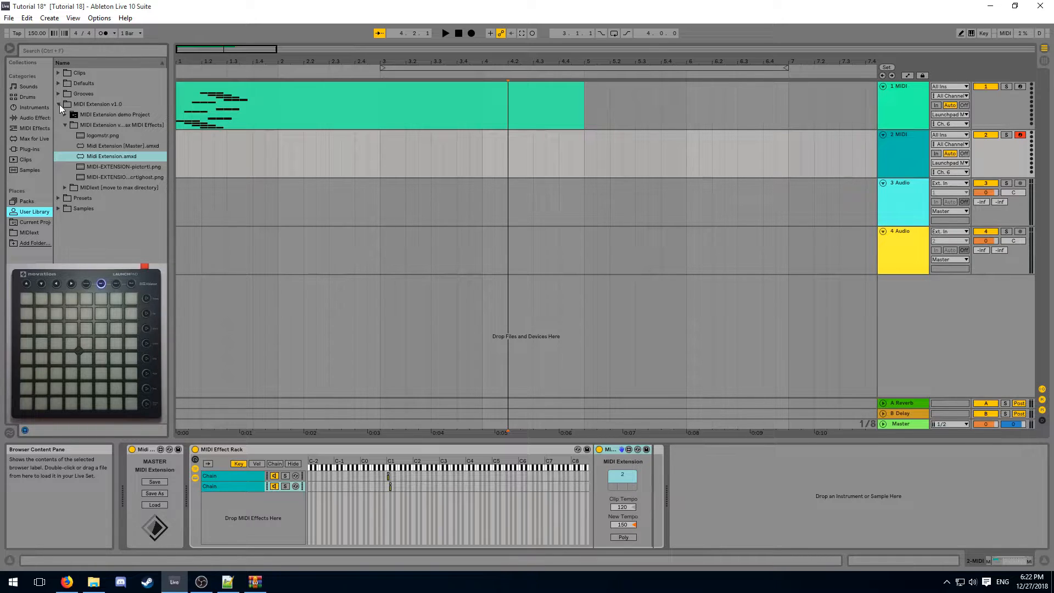
left_click(66, 581)
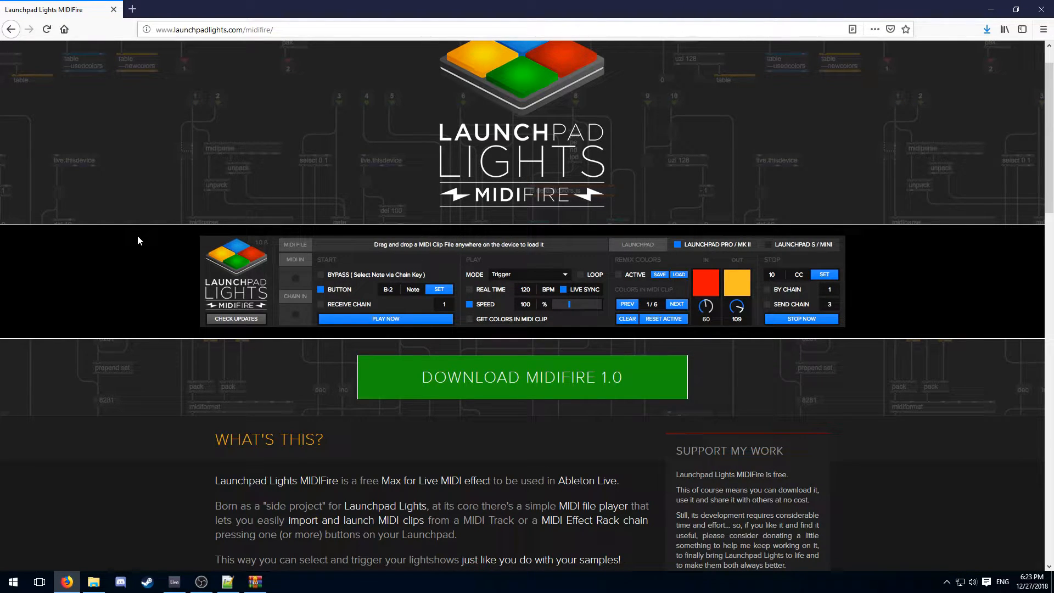
Download MIDIFire 1.0 from the launchpadlights.com MIDIFire page
left_click(247, 29)
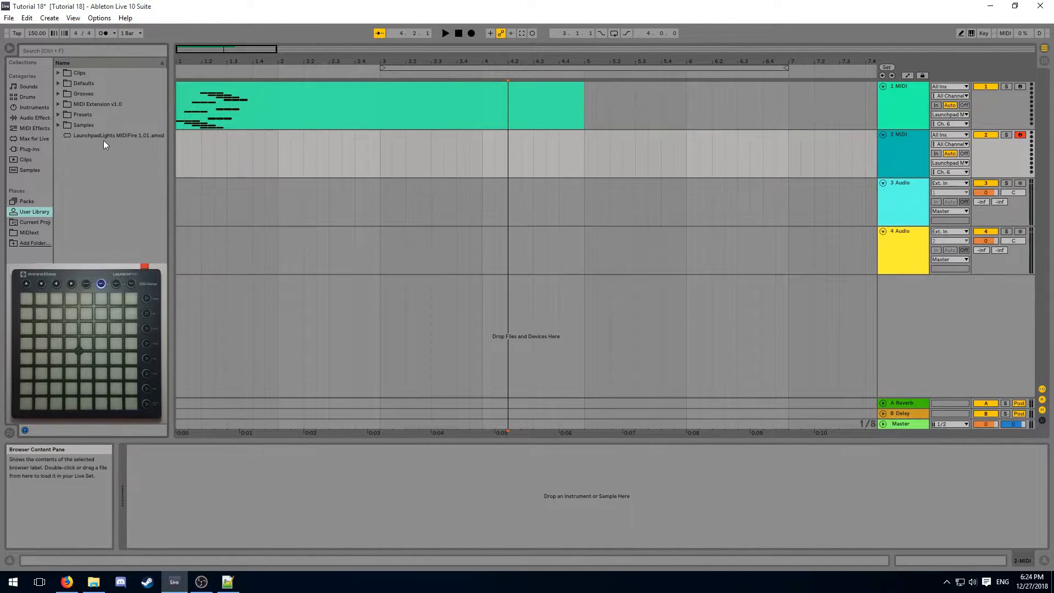
Load LaunchpadLights MIDIFire 1.01.amxd onto the second MIDI track from User Library
left_click(118, 135)
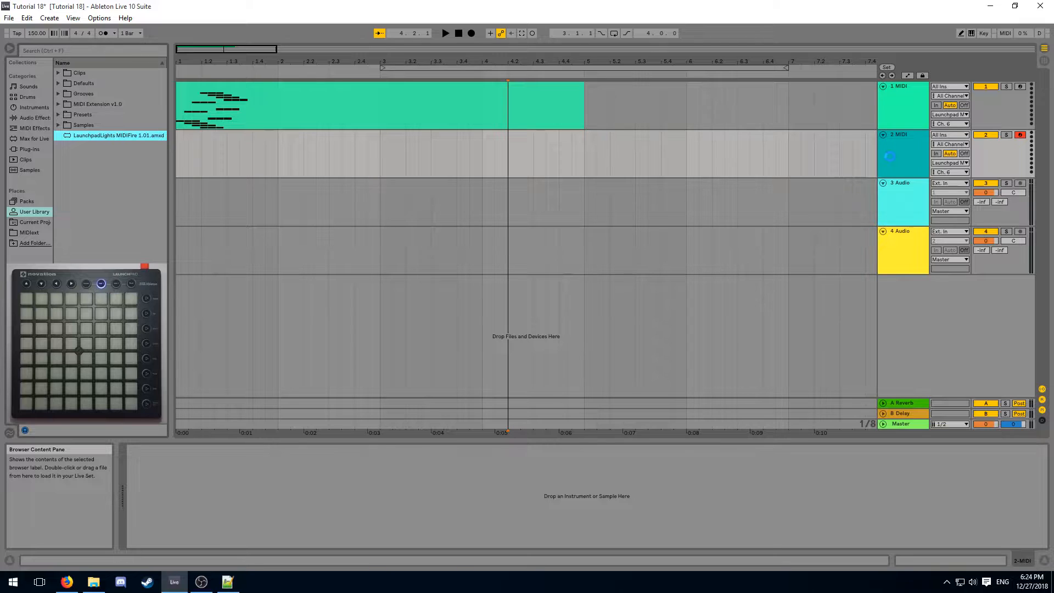
double_click(119, 135)
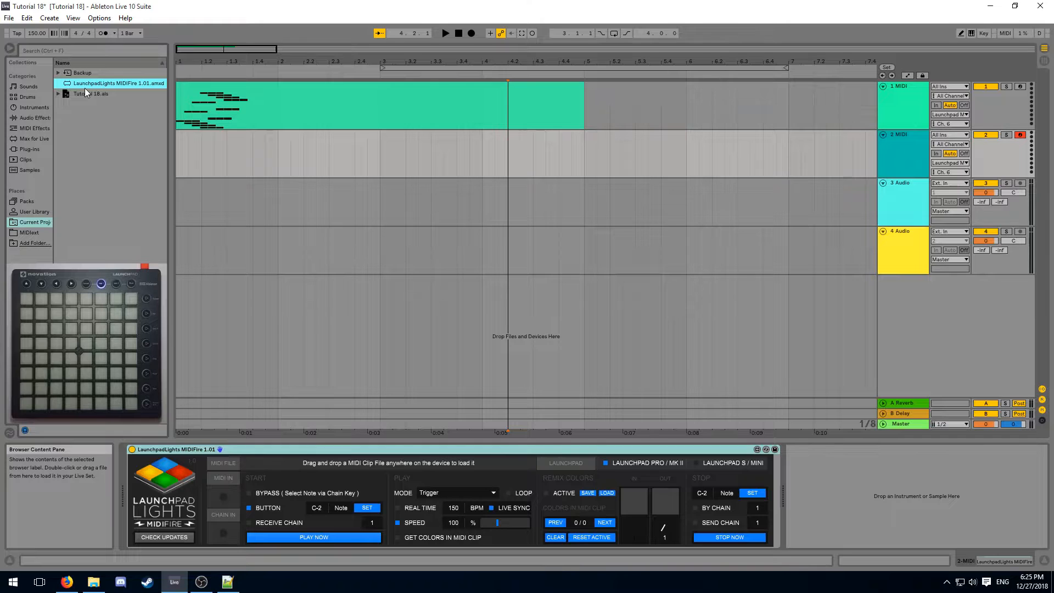
mouse_move(160, 81)
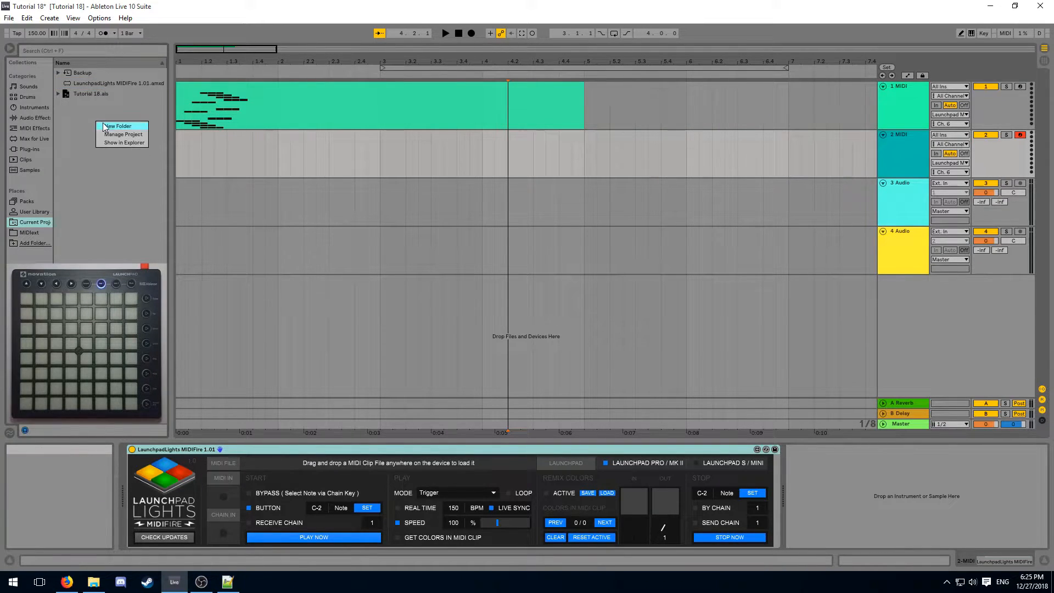
Create a new folder named Lights in the current project
left_click(117, 126)
type("Lights")
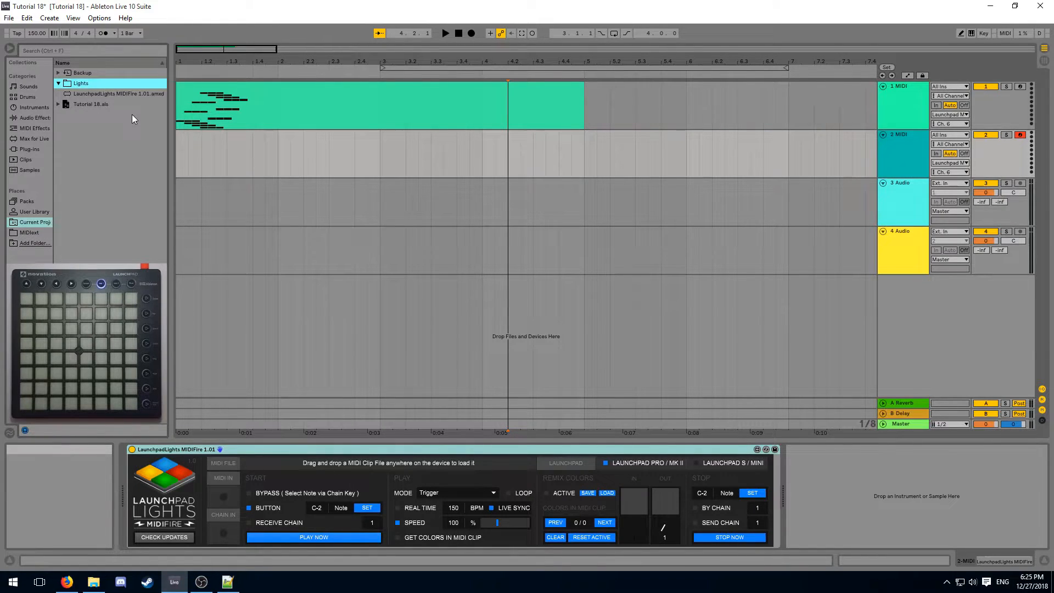
mouse_move(212, 367)
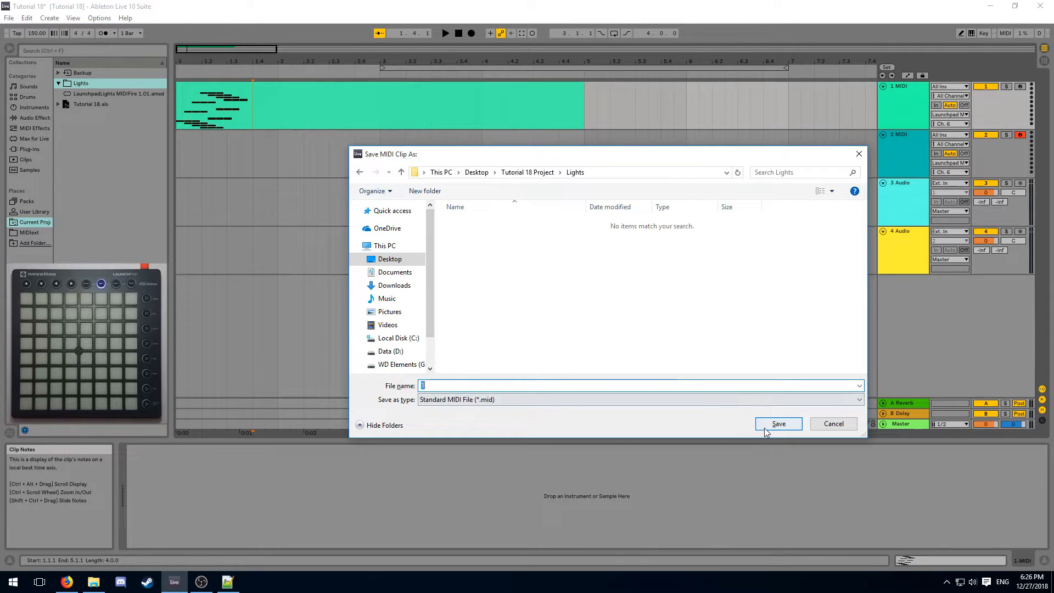
Save the exported light clip as 1.mid into the Lights folder
left_click(777, 424)
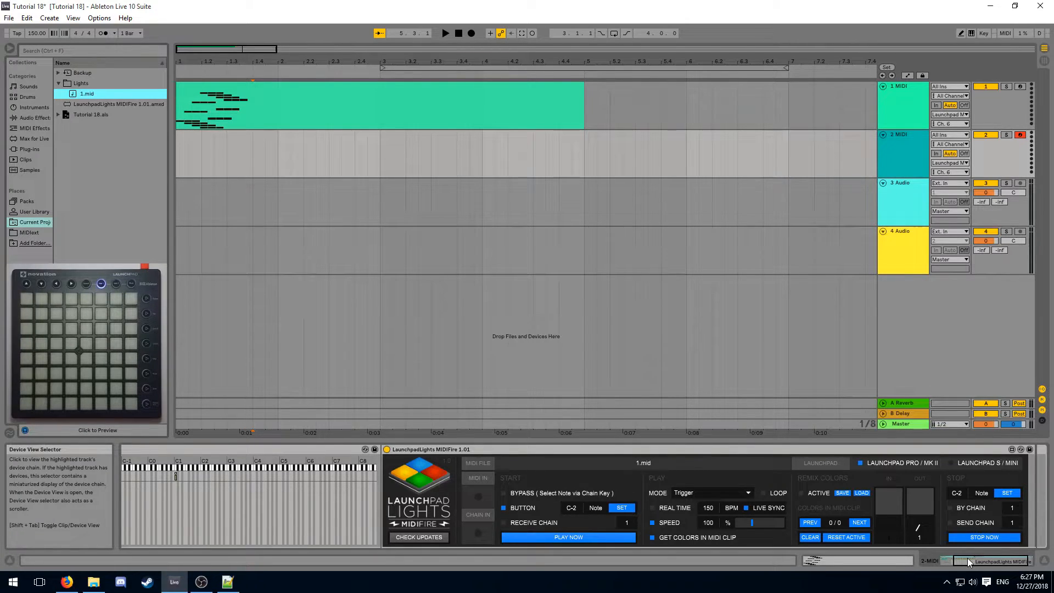
mouse_move(507, 497)
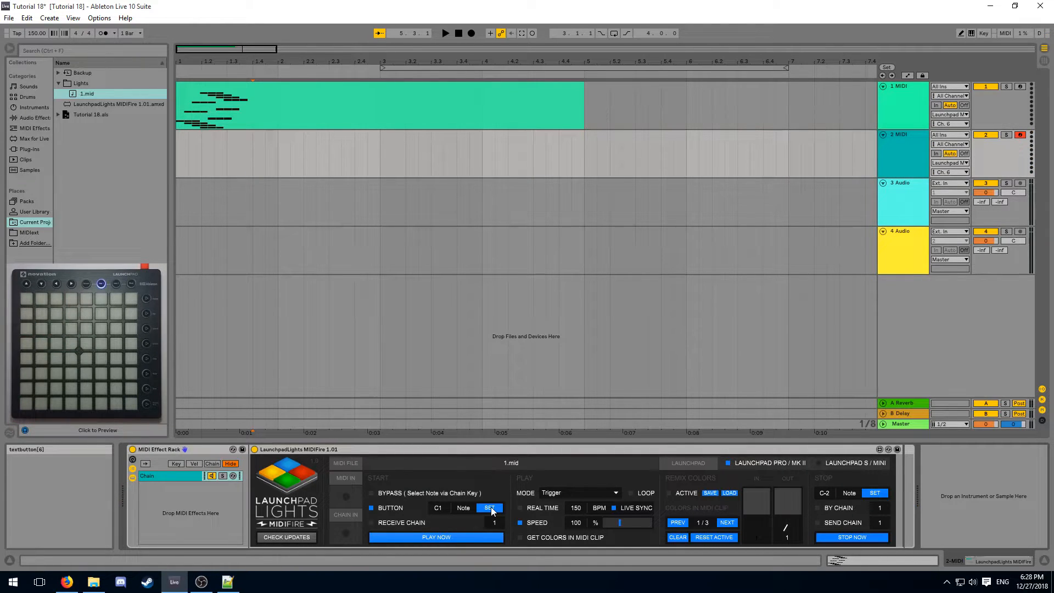
mouse_move(500, 498)
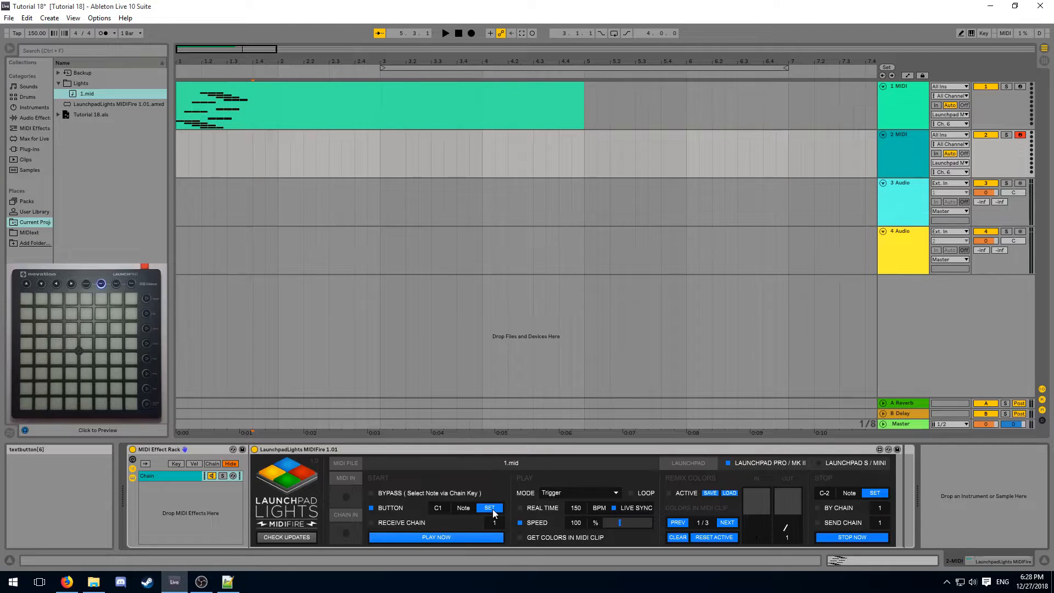
Learn MIDIFire's Start trigger from the Launchpad pad for note C1
left_click(490, 507)
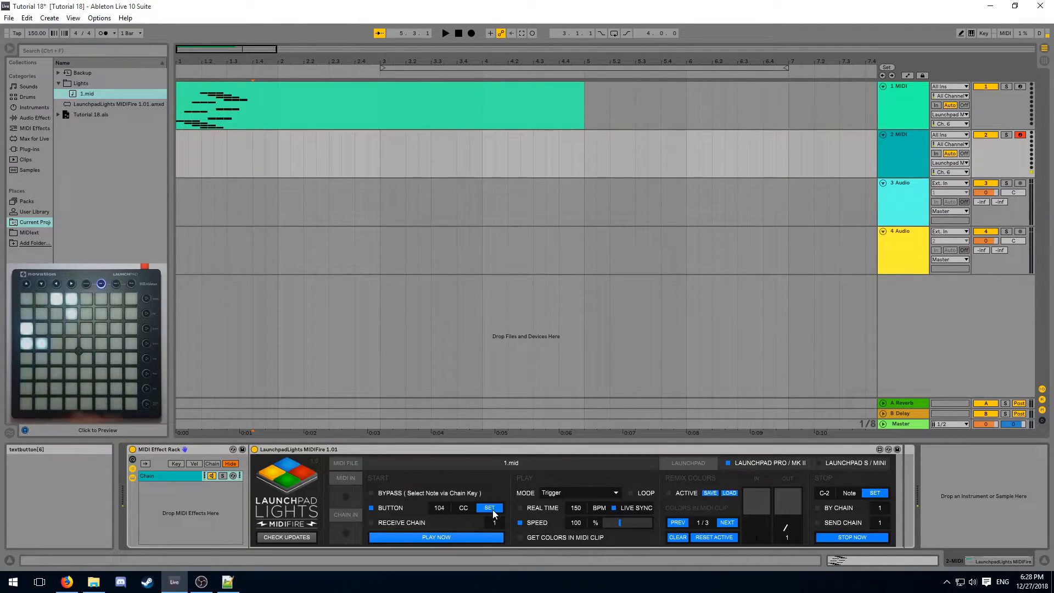
mouse_move(463, 517)
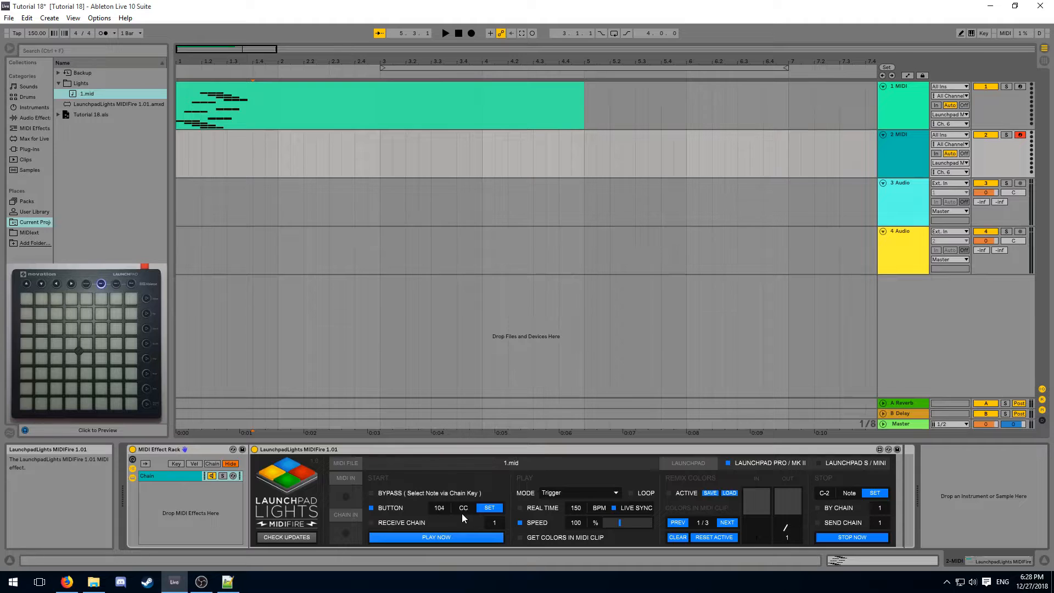
mouse_move(469, 517)
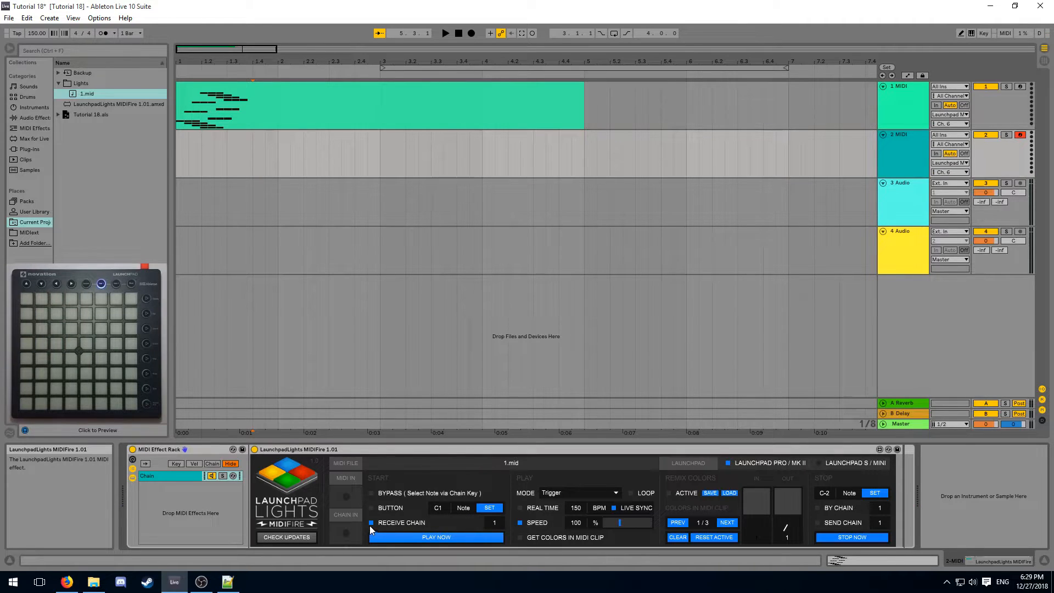
mouse_move(386, 532)
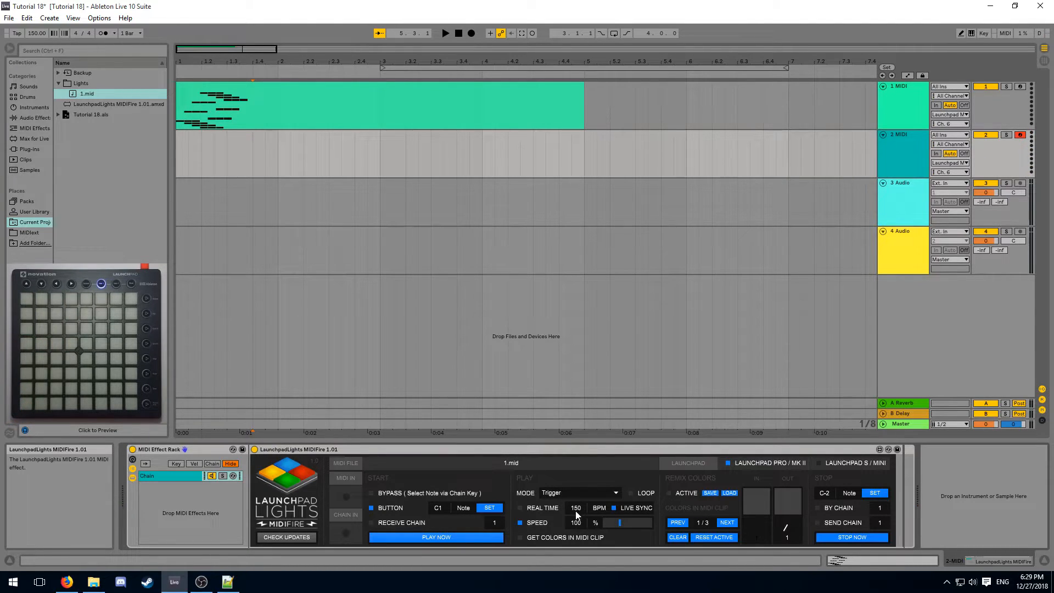
Cycle MIDIFire's play mode through Gate and Toggle, ending on Trigger
left_click(578, 492)
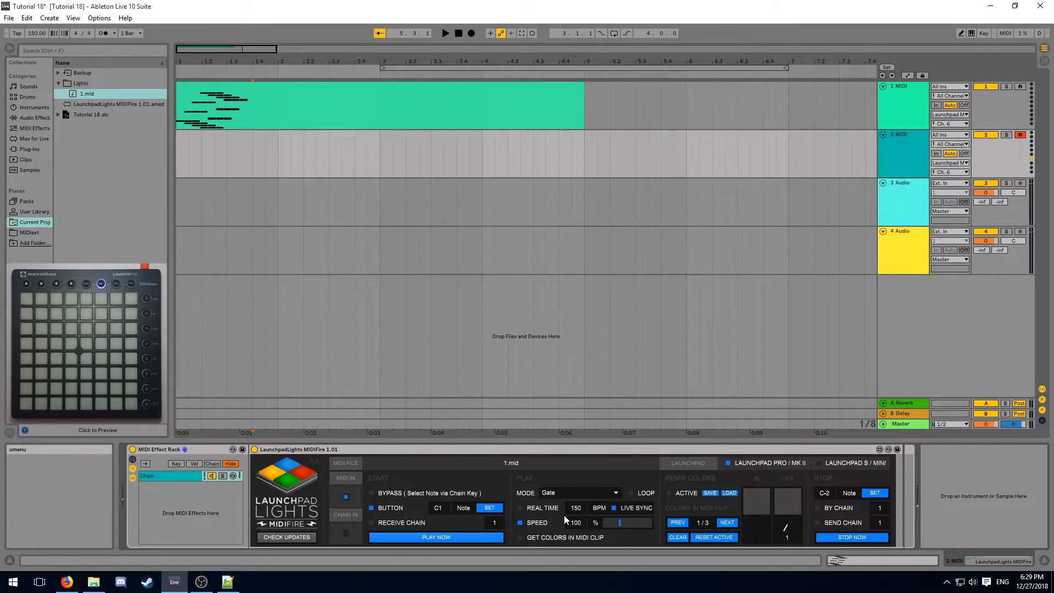
left_click(578, 493)
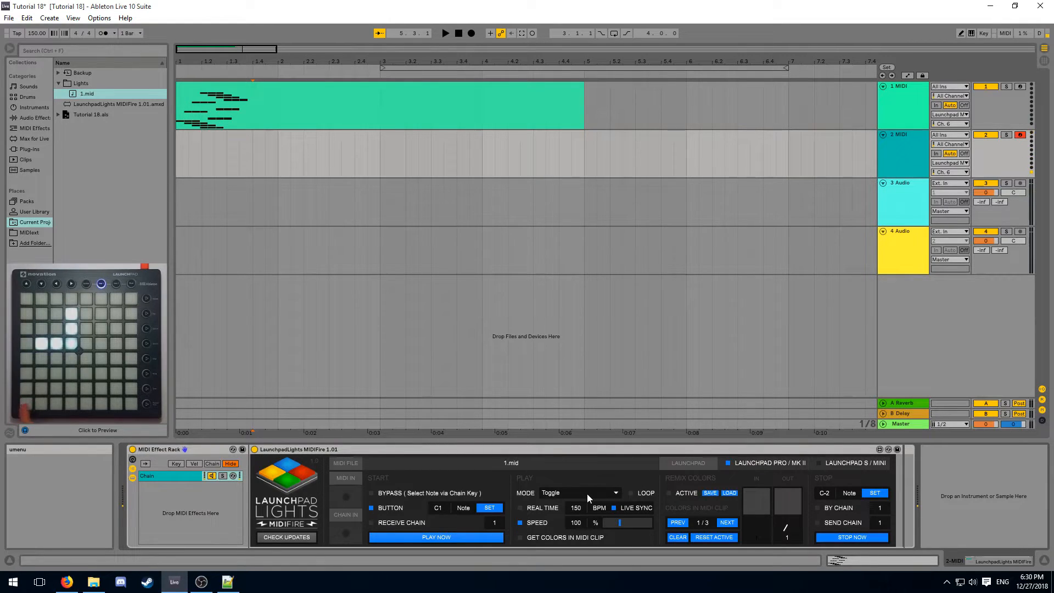
left_click(579, 492)
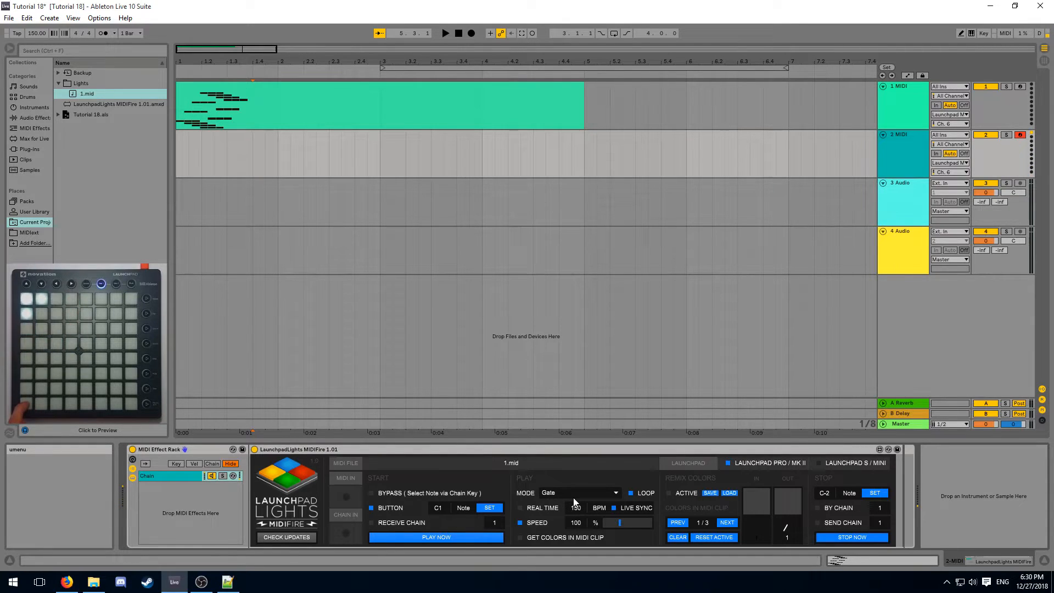
left_click(578, 493)
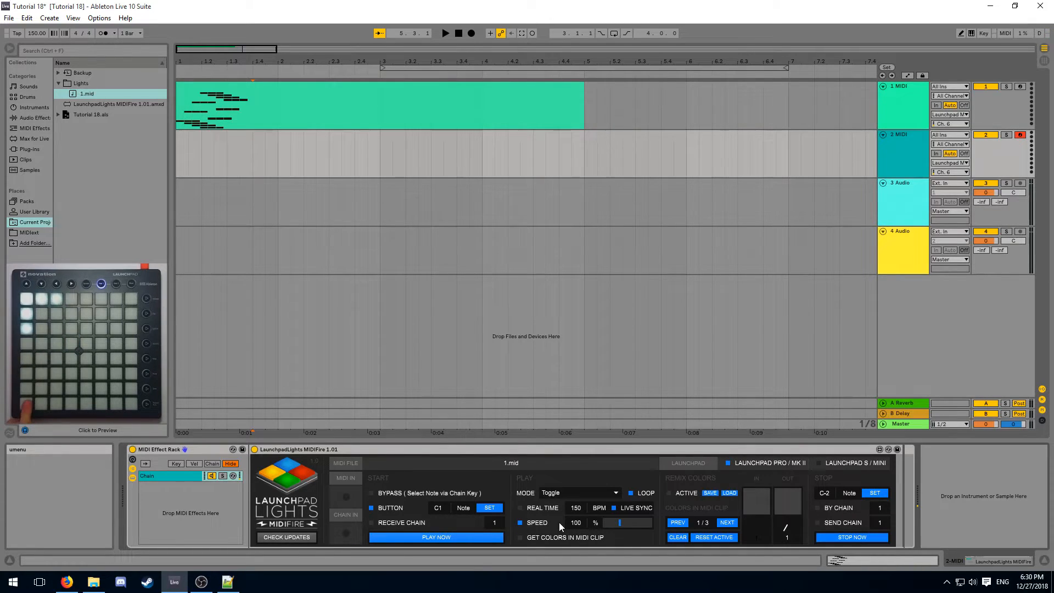
left_click(579, 493)
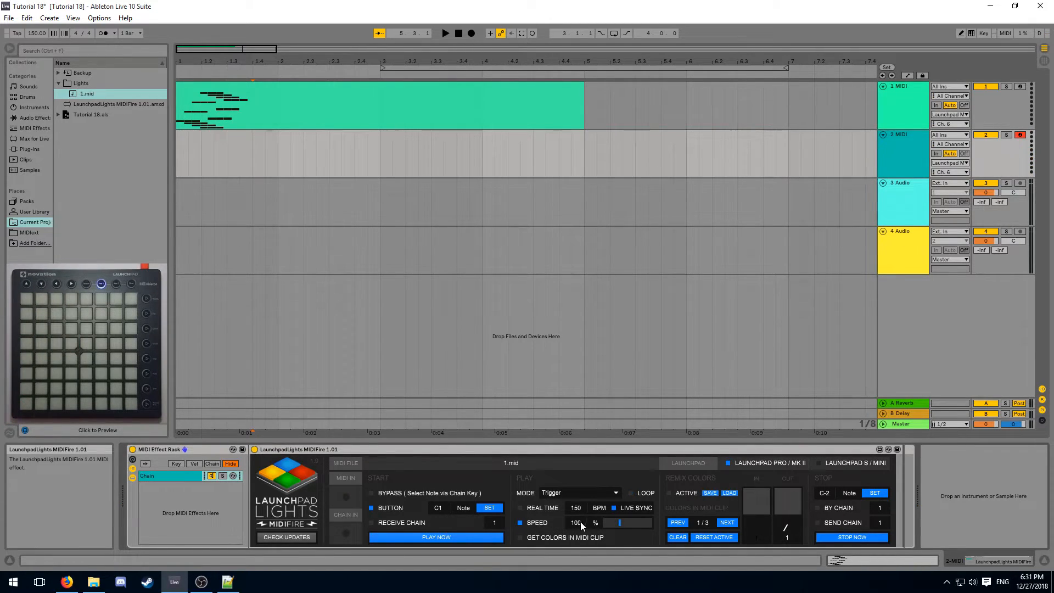
mouse_move(599, 529)
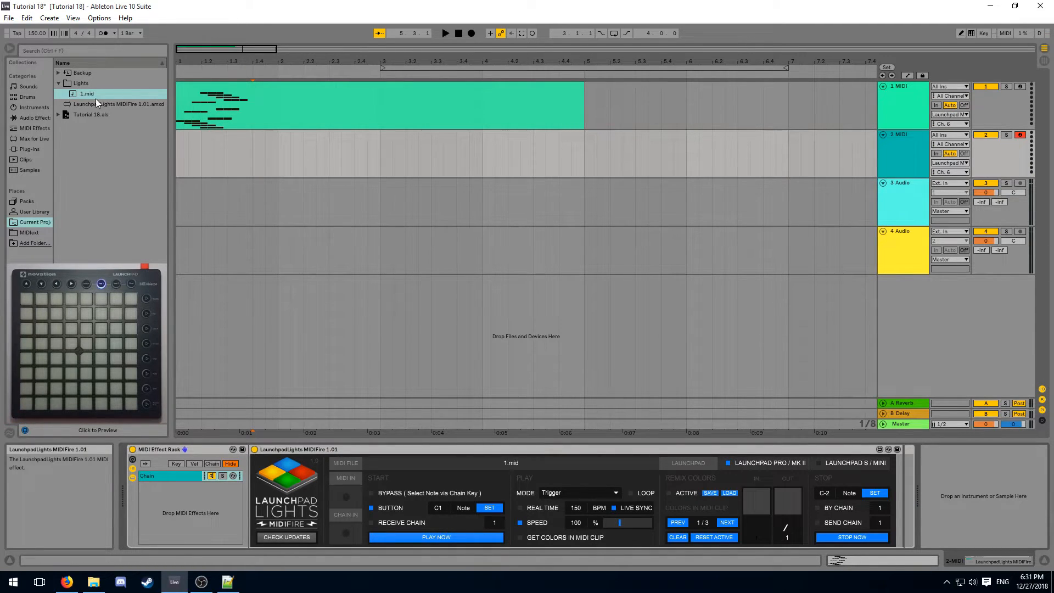
mouse_move(36, 32)
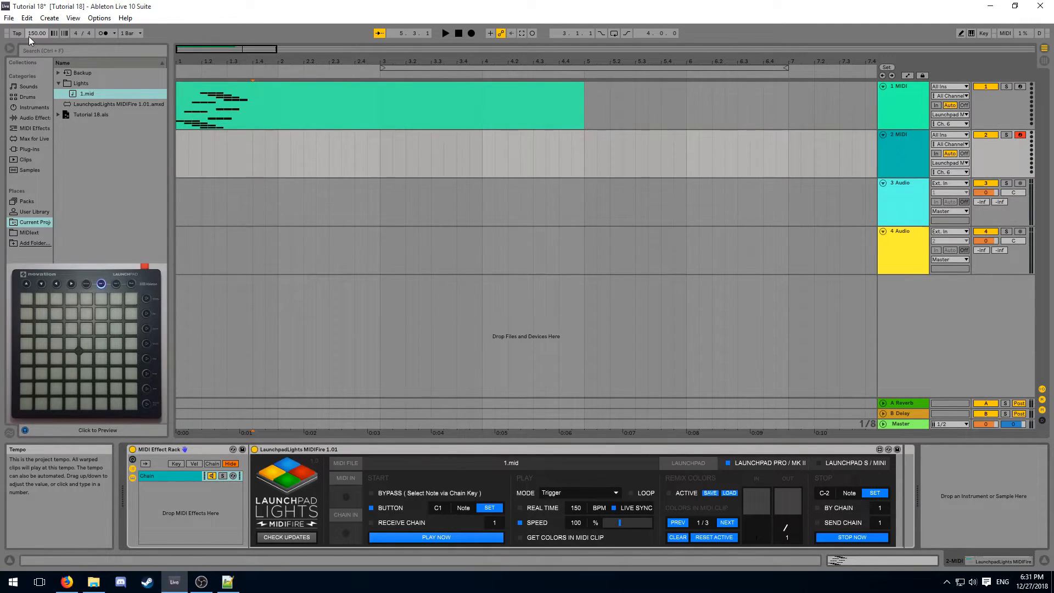
mouse_move(168, 177)
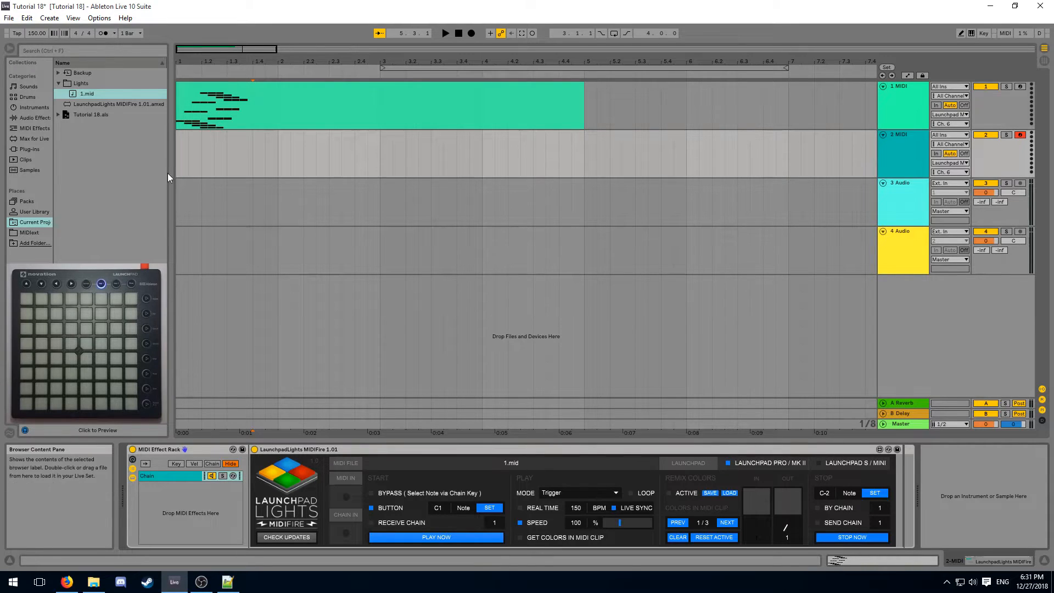
Work out 1.25 in Calculator, set SPEED to 125 and enable REAL TIME
left_click(254, 581)
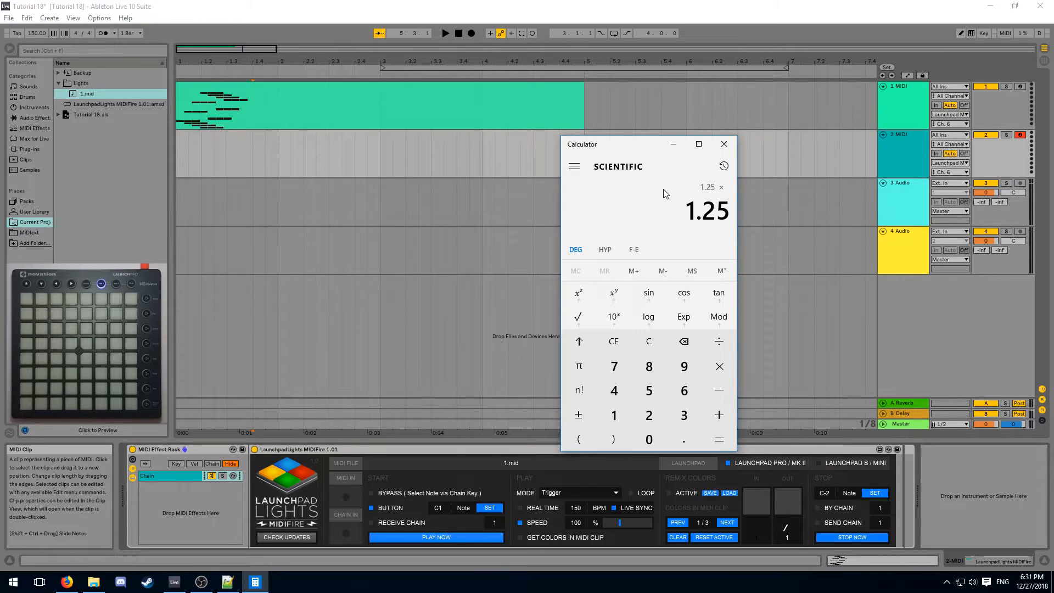
left_click(723, 144)
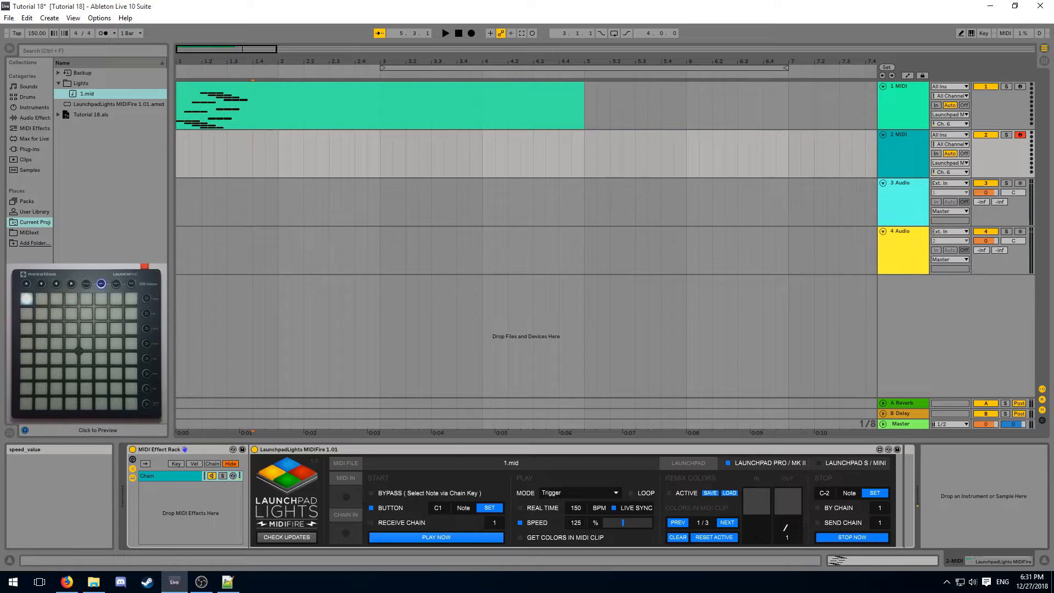
left_click(519, 507)
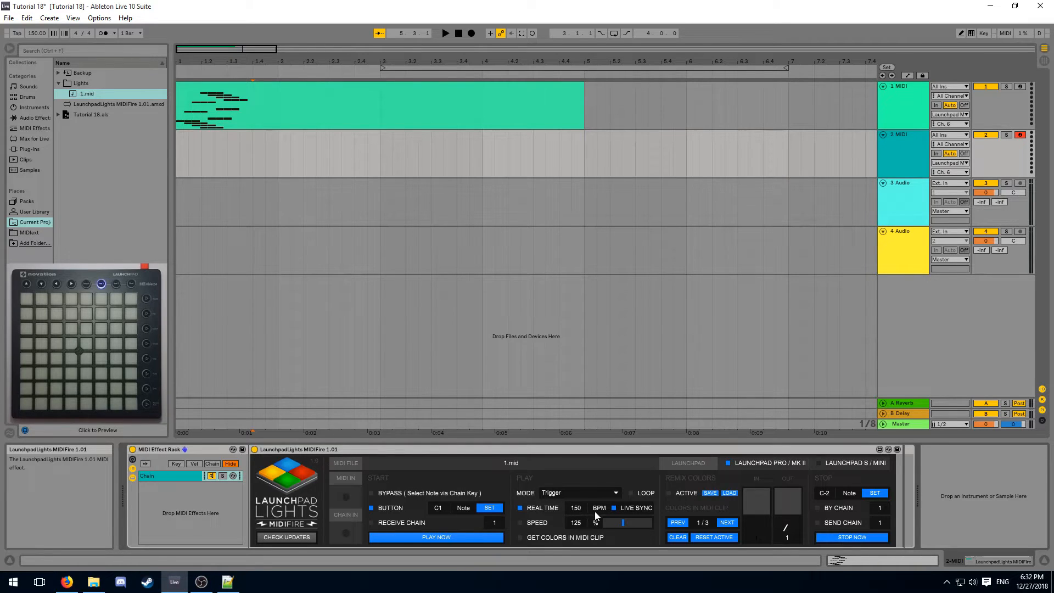
Learn note C#1 as MIDIFire's Stop trigger
left_click(519, 522)
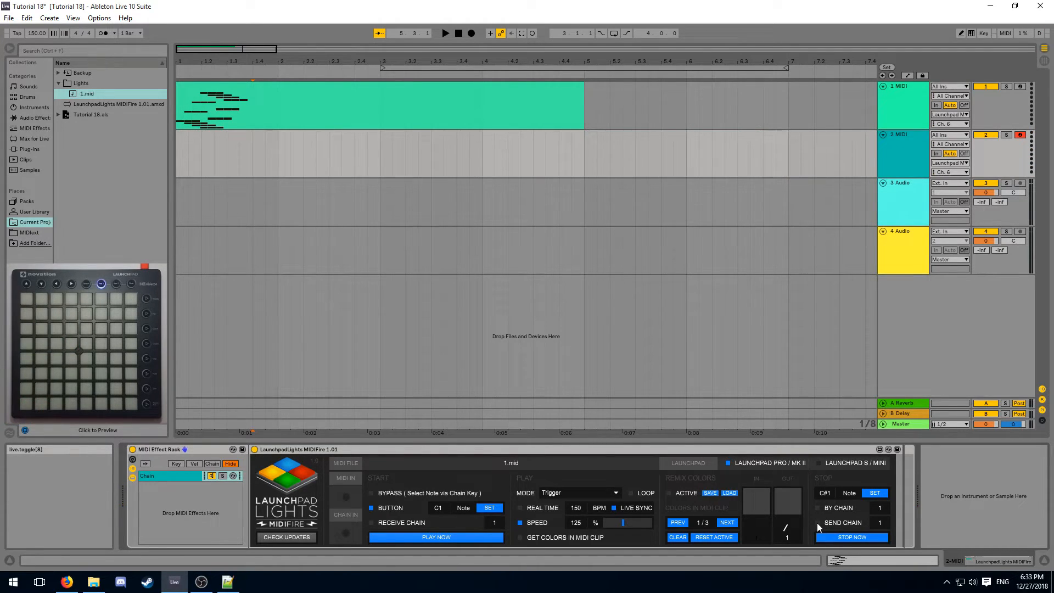
mouse_move(880, 528)
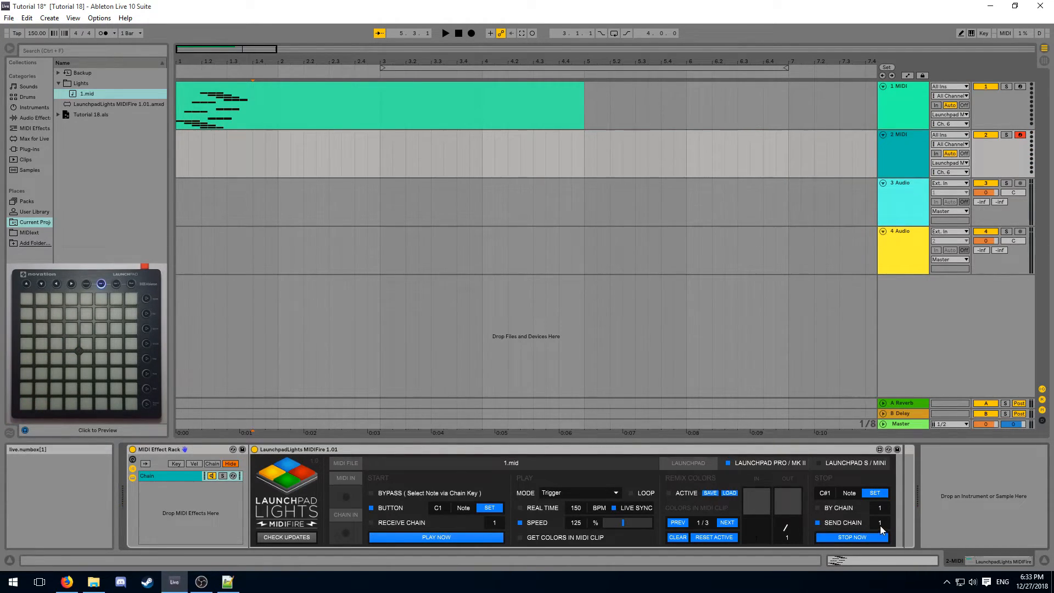
mouse_move(212, 476)
type("2")
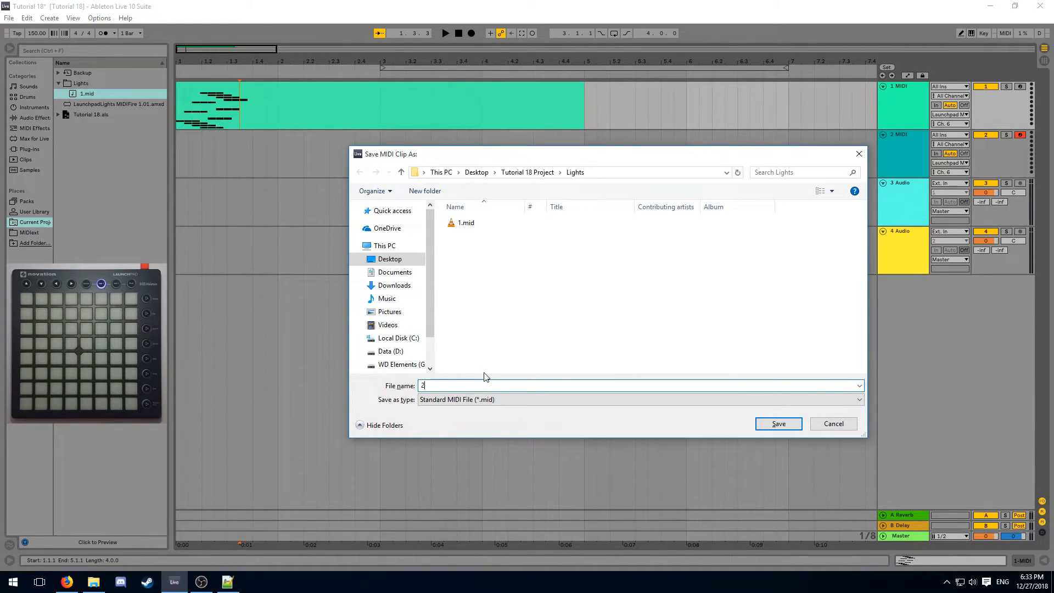
Save the clip as 2.mid into the Lights folder
left_click(777, 424)
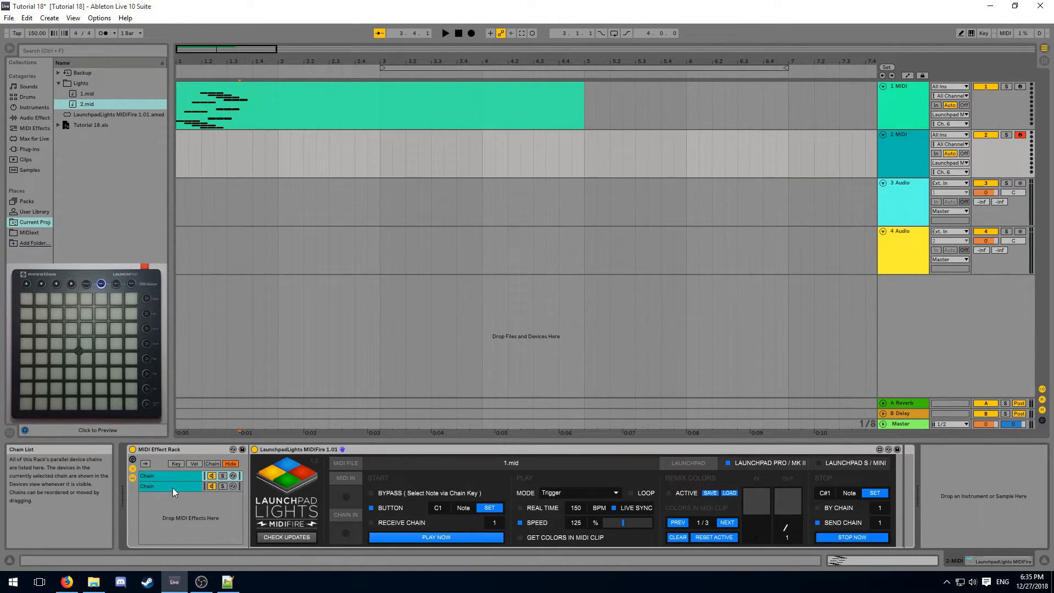
Load 1.mid into the second chain's MIDIFire with Get Colors In MIDI Clip ticked
left_click(168, 486)
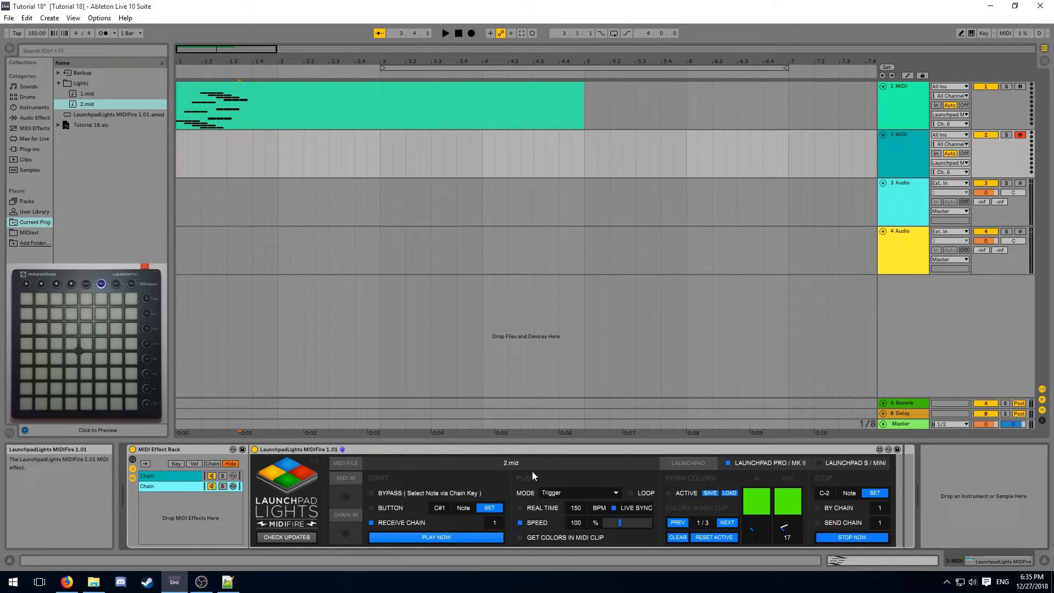
left_click(86, 93)
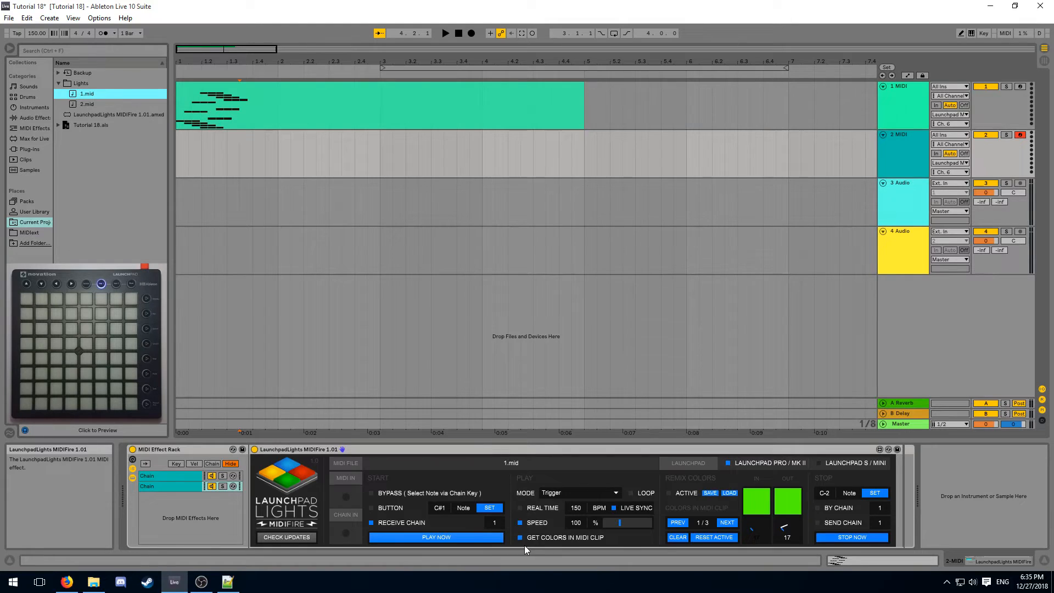
mouse_move(608, 545)
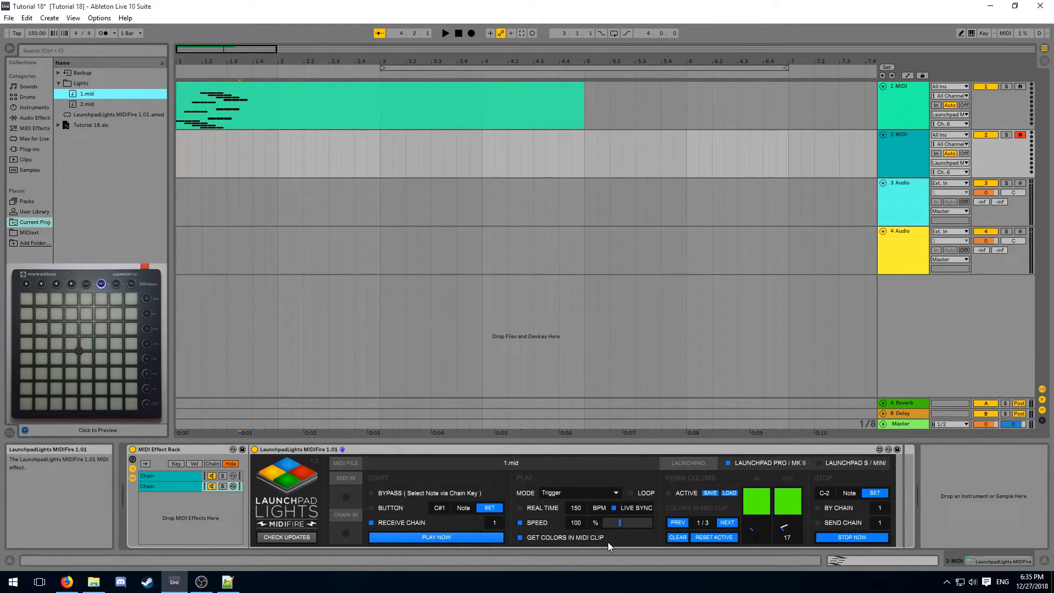
left_click(436, 537)
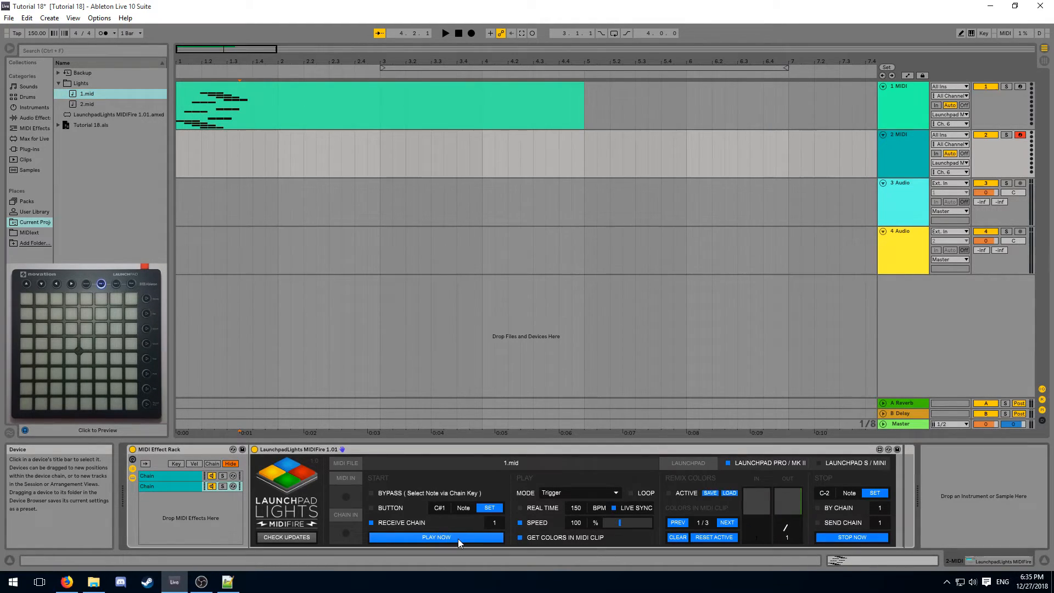
Play the clip now, step to the next color and activate Remix Colors
left_click(519, 536)
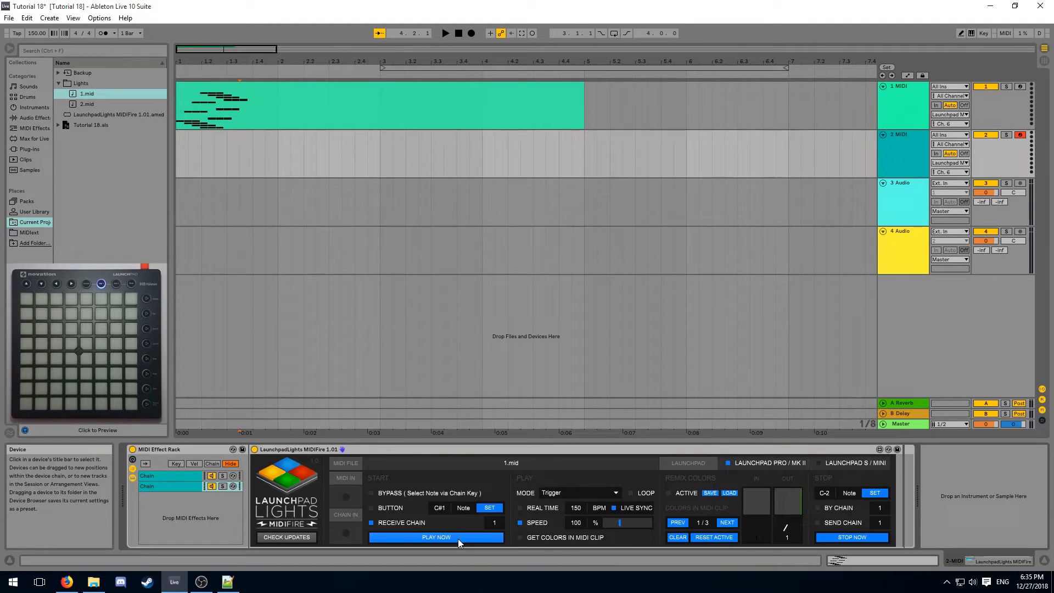
left_click(726, 522)
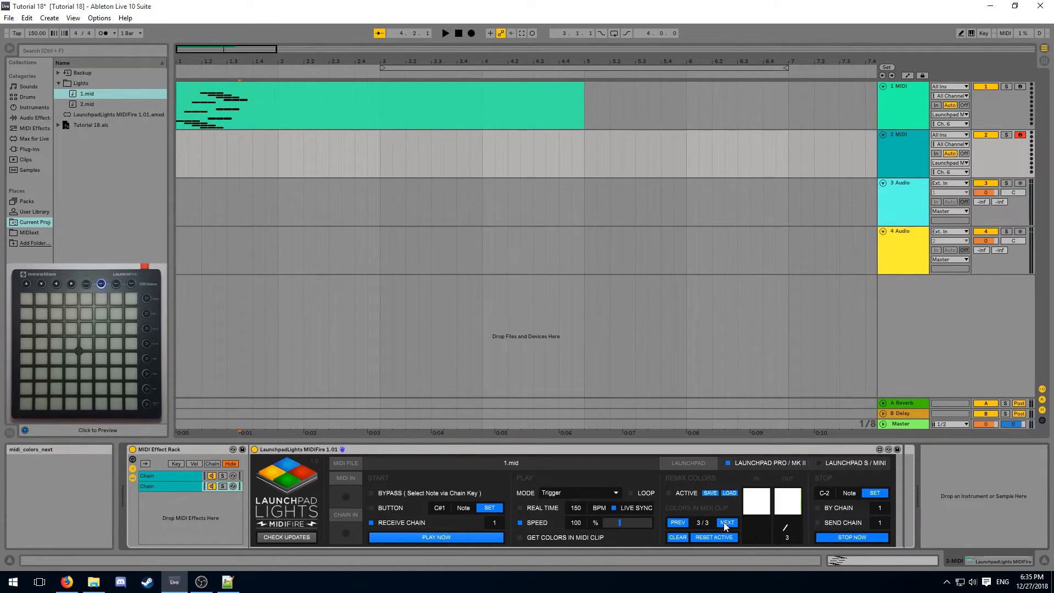
left_click(677, 522)
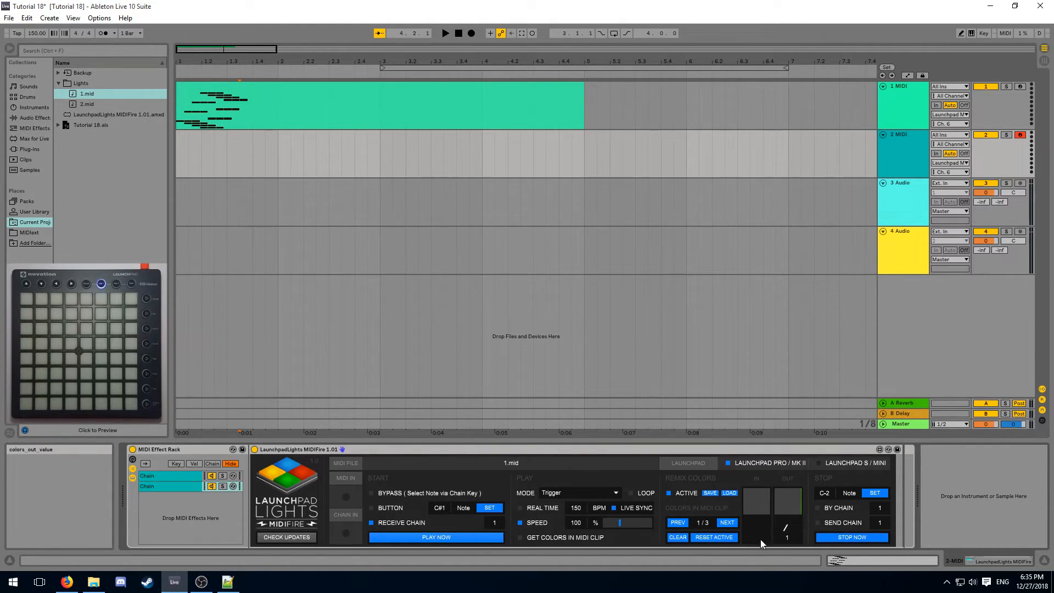
mouse_move(789, 537)
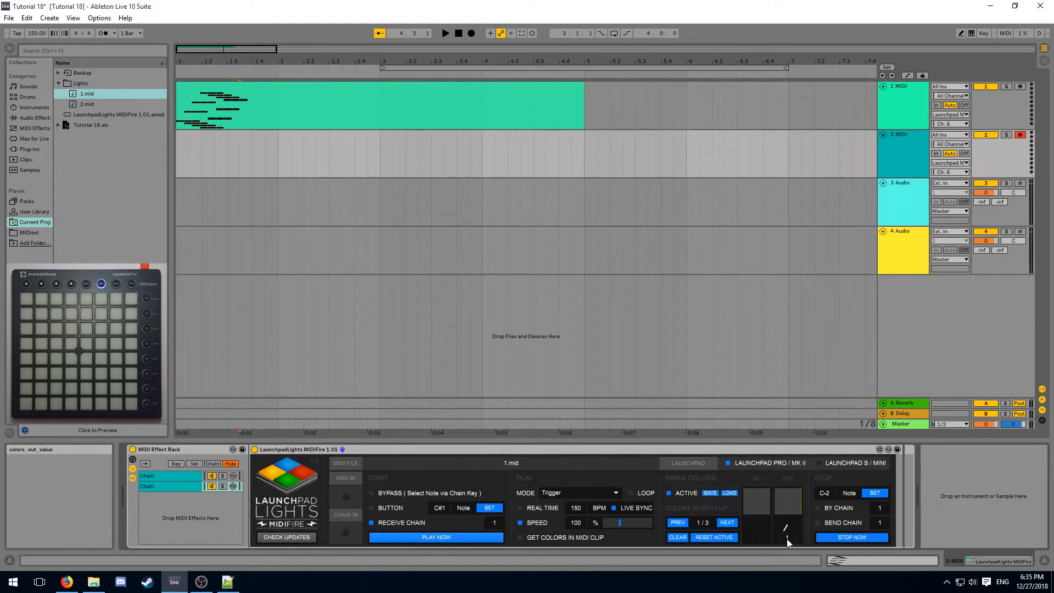
Remap remix color 3/3 from white to blue (OUT 45) and select the Launchpad S / Mini palette
left_click(726, 523)
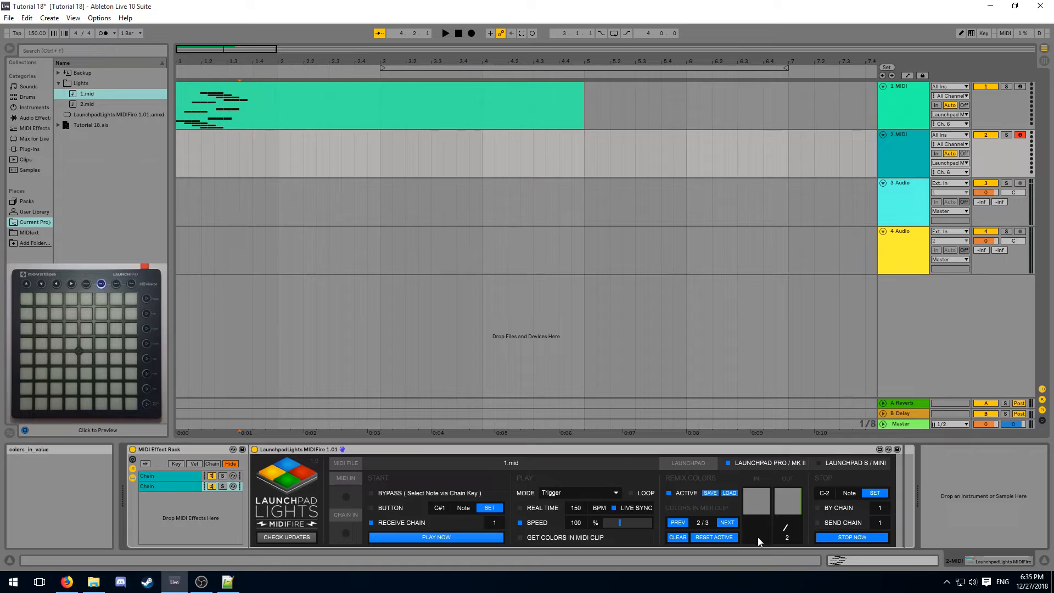
left_click(726, 522)
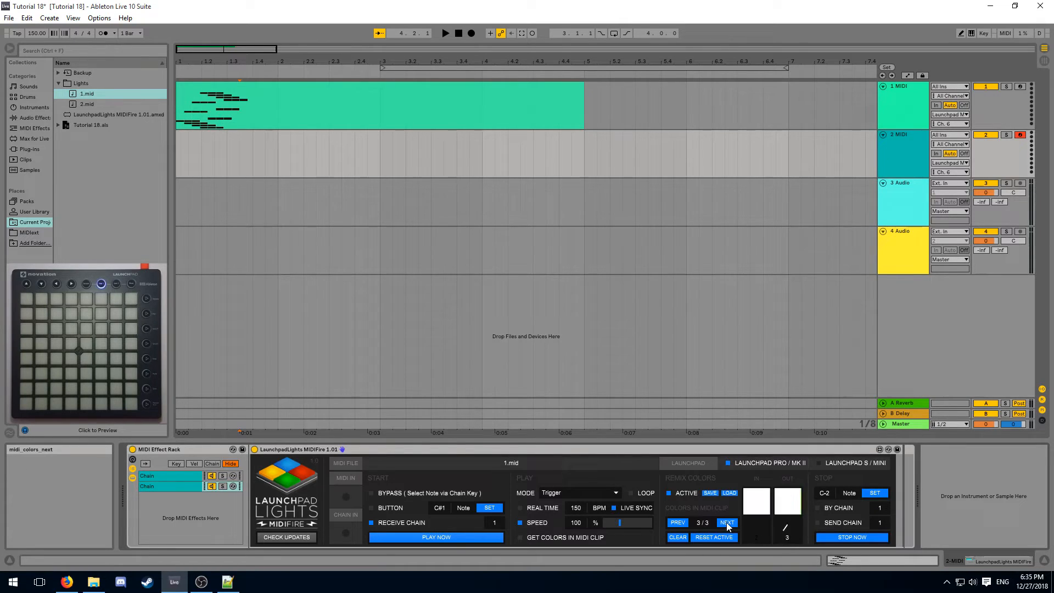
left_click(725, 522)
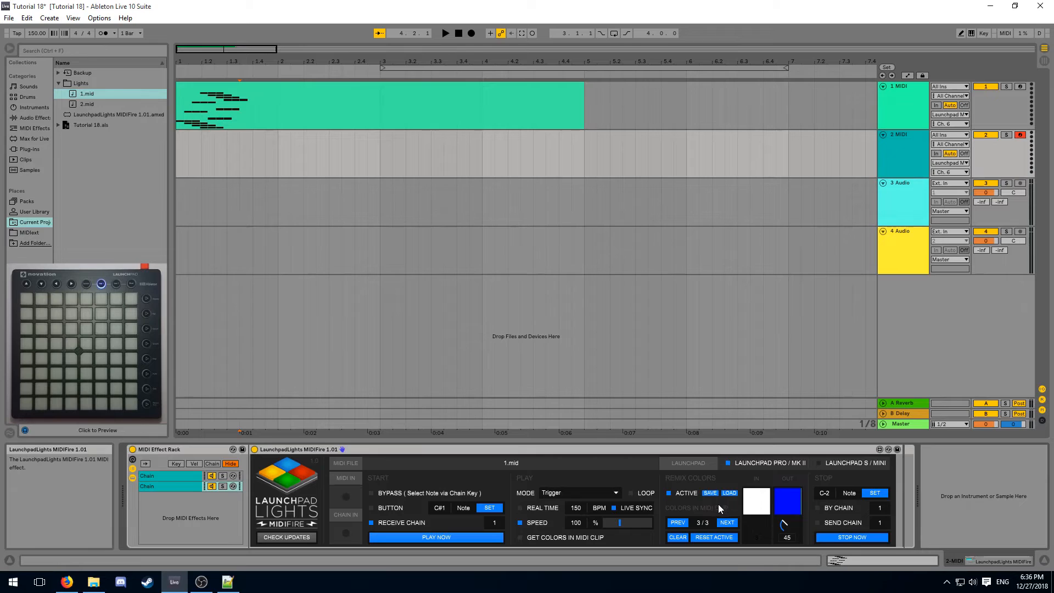
mouse_move(776, 538)
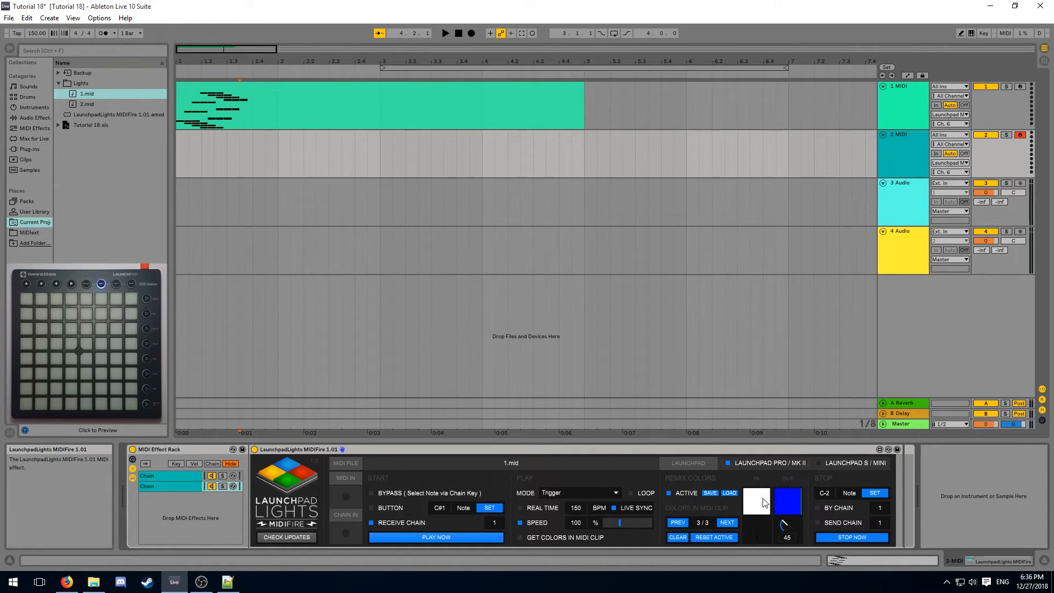
mouse_move(776, 476)
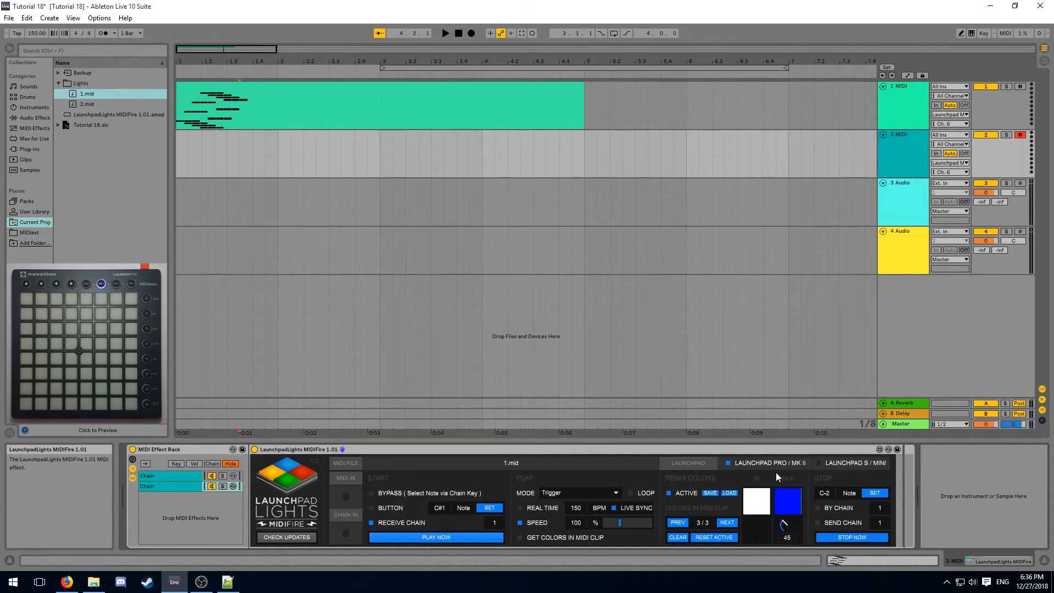
left_click(818, 462)
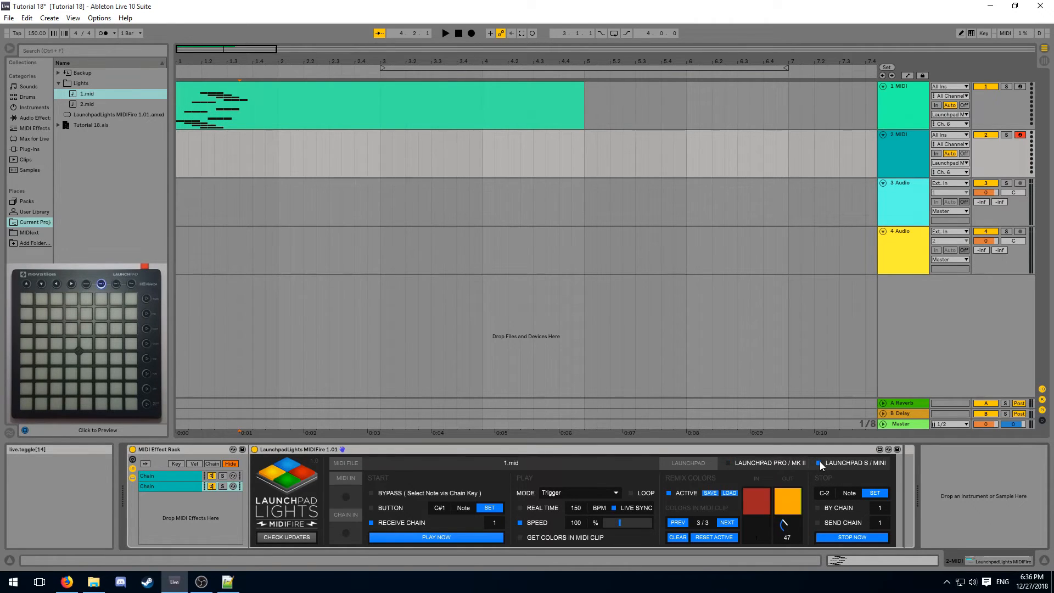